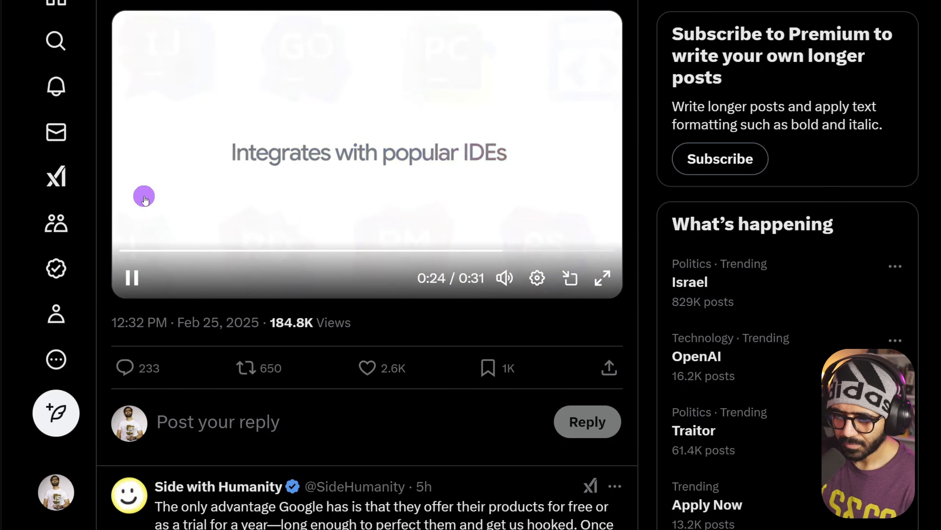
{"action": "mouse_move", "coordinate": [137, 224]}
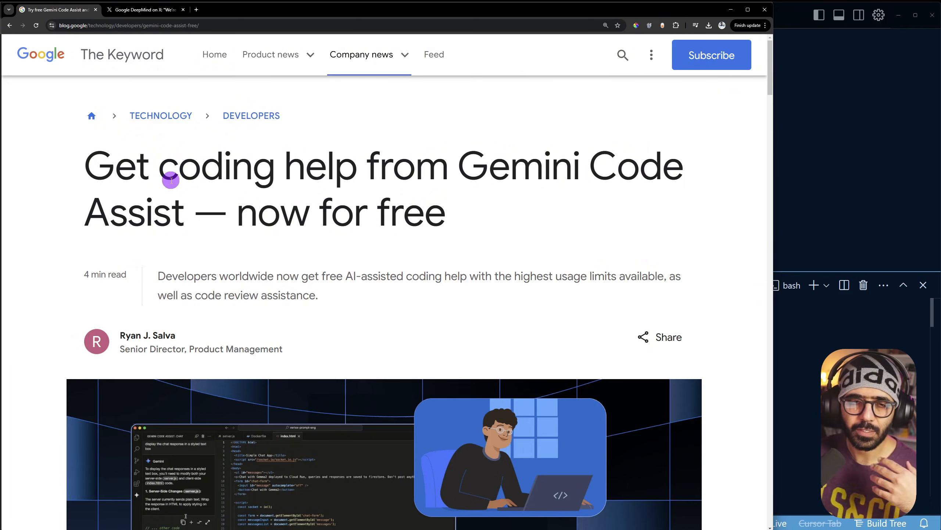
{"action": "mouse_move", "coordinate": [78, 158]}
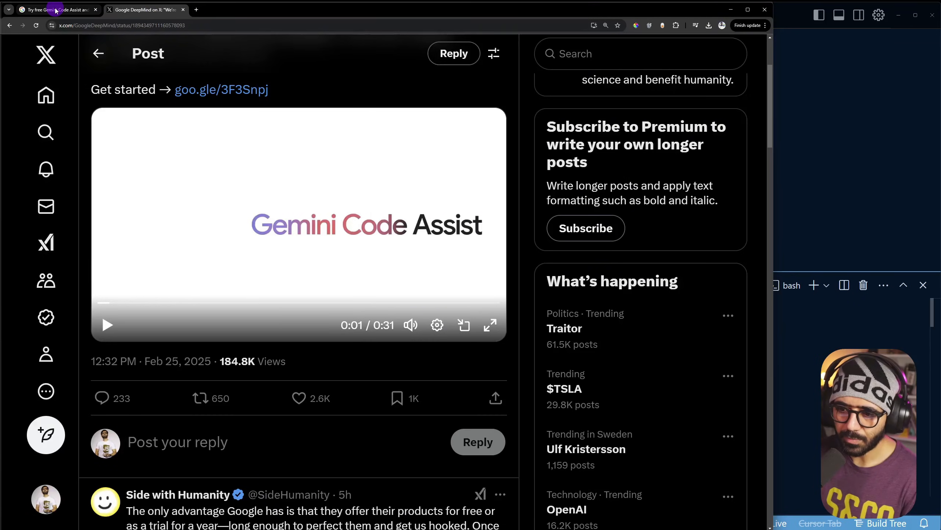
- Return to the Gemini Code Assist announcement on The Keyword and scroll toward the IDE section
{"action": "left_click", "coordinate": [57, 9]}
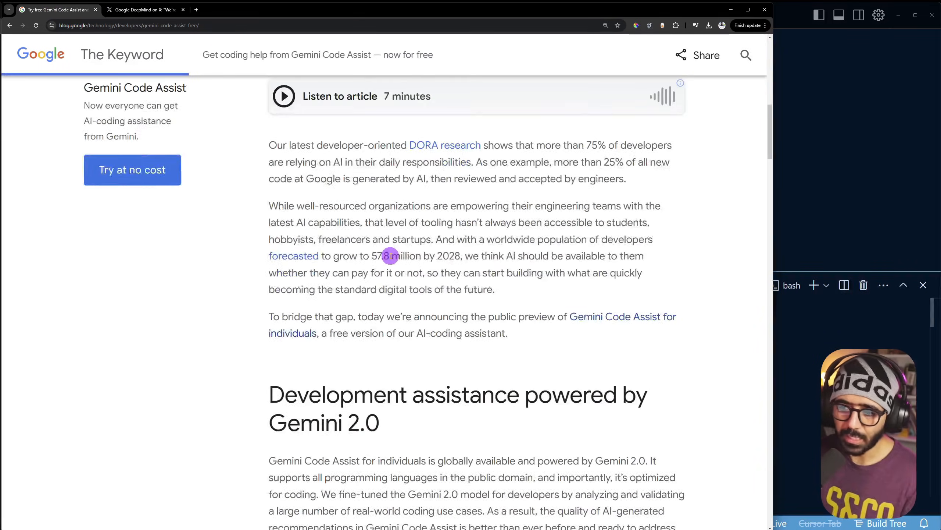
{"action": "scroll", "scroll_direction": "down", "scroll_amount": 3}
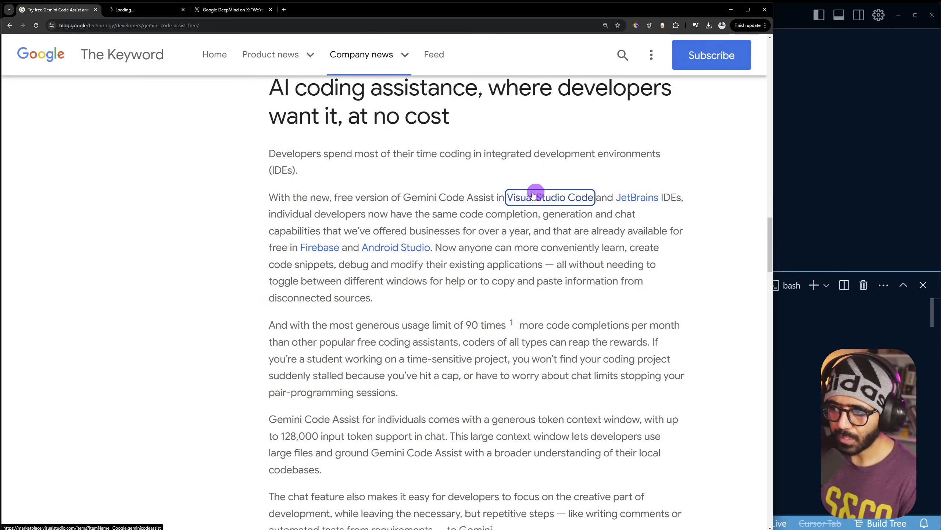
- Start installing Gemini Code Assist from Visual Studio Marketplace, declining the Open Visual Studio Code prompt
{"action": "left_click", "coordinate": [548, 197]}
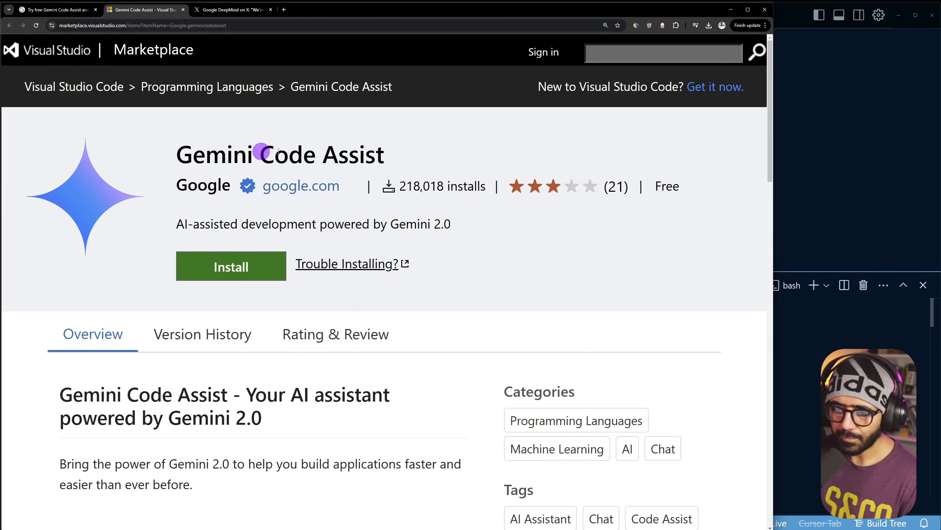
{"action": "scroll", "scroll_direction": "down", "scroll_amount": 3}
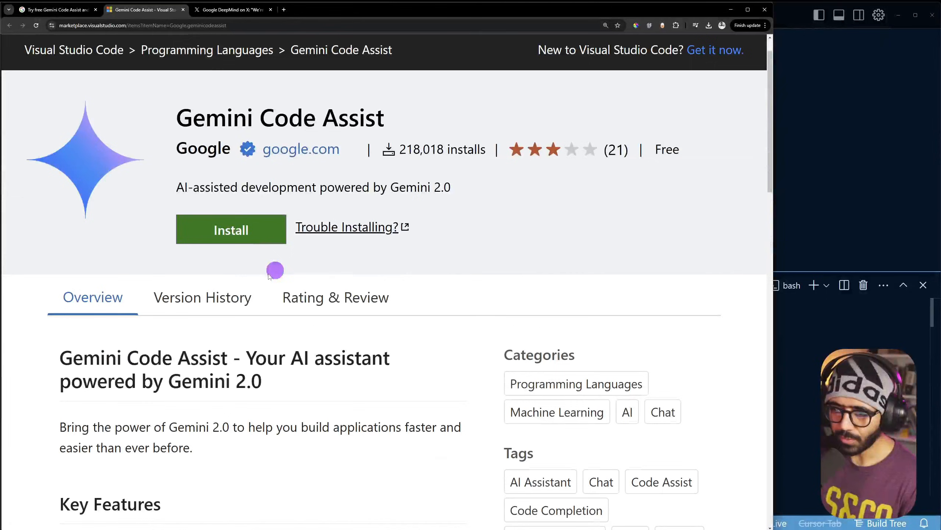
{"action": "left_click", "coordinate": [231, 229]}
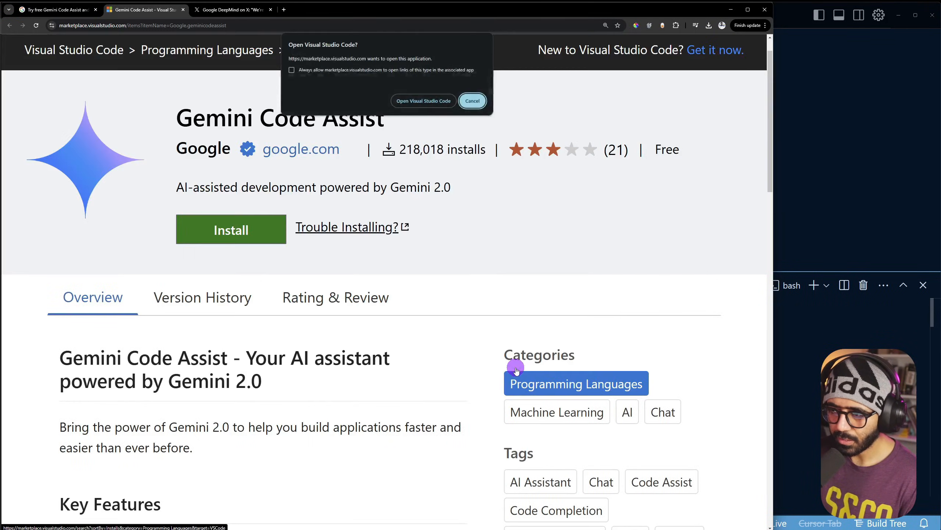
{"action": "left_click", "coordinate": [472, 101]}
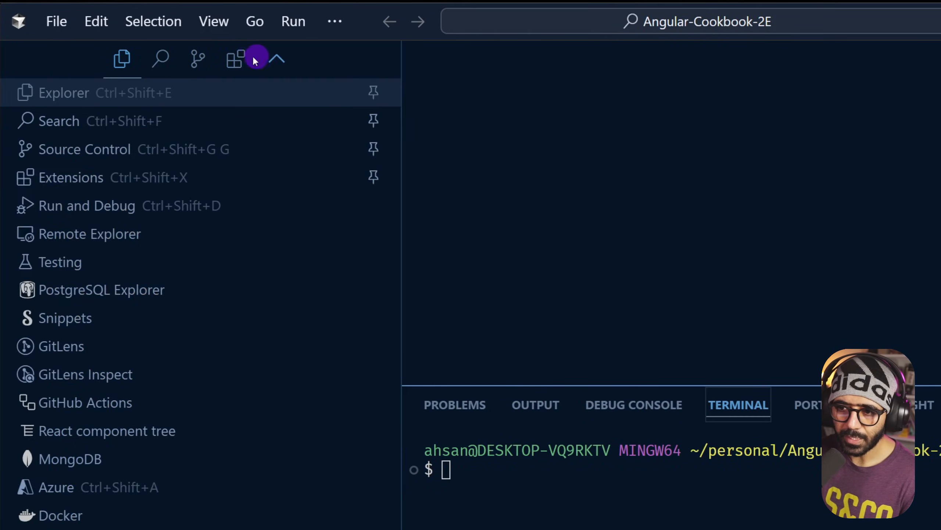
- Search extensions for google.geminicodeassist and install Gemini Code Assist in Cursor
{"action": "left_click", "coordinate": [234, 59]}
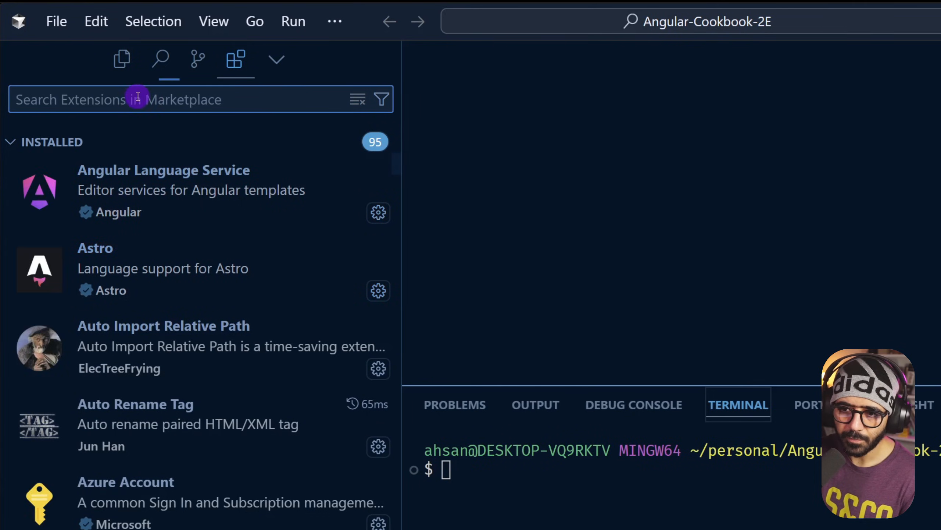
{"action": "type", "text": "google.geminicodeassist"}
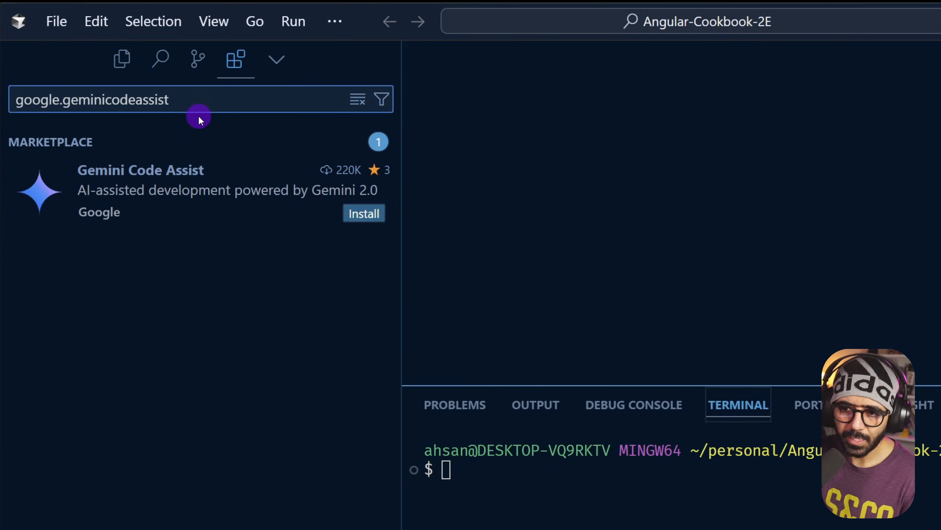
{"action": "left_click", "coordinate": [141, 170]}
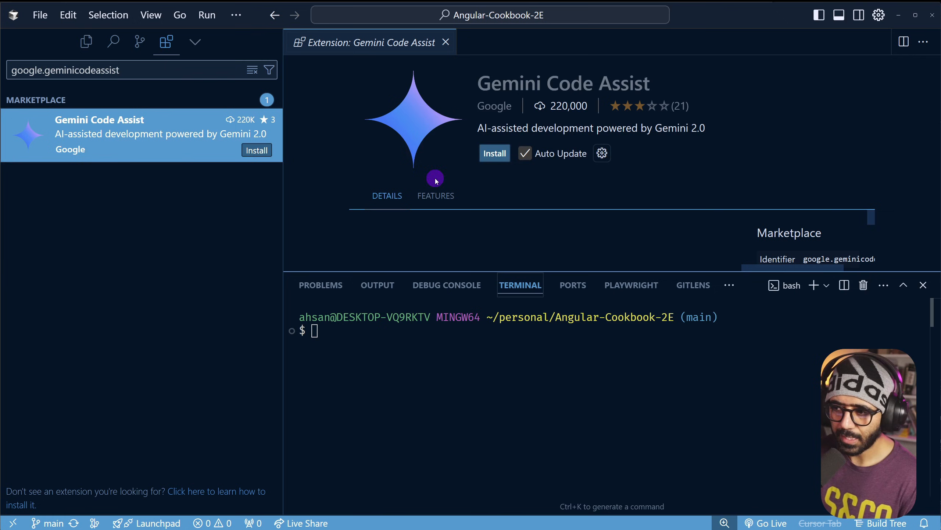
{"action": "left_click", "coordinate": [495, 153]}
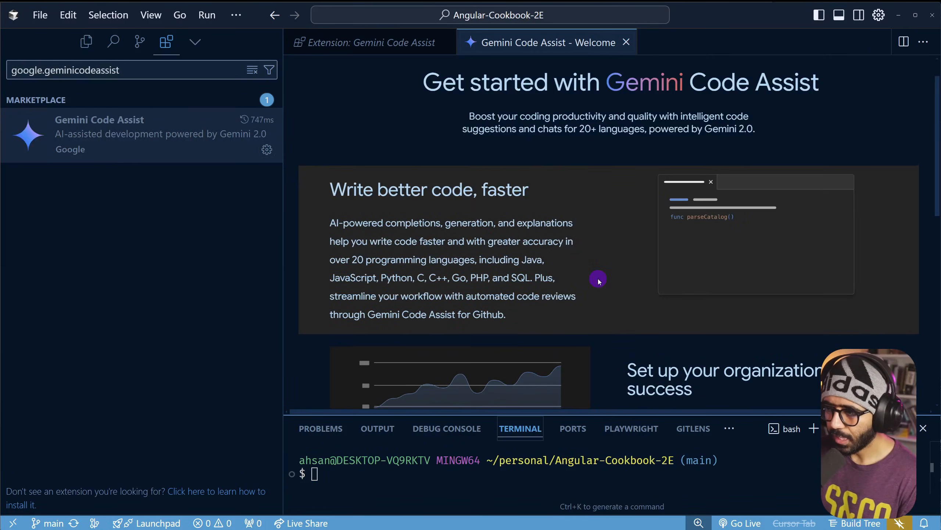
{"action": "scroll", "scroll_direction": "down", "scroll_amount": 3}
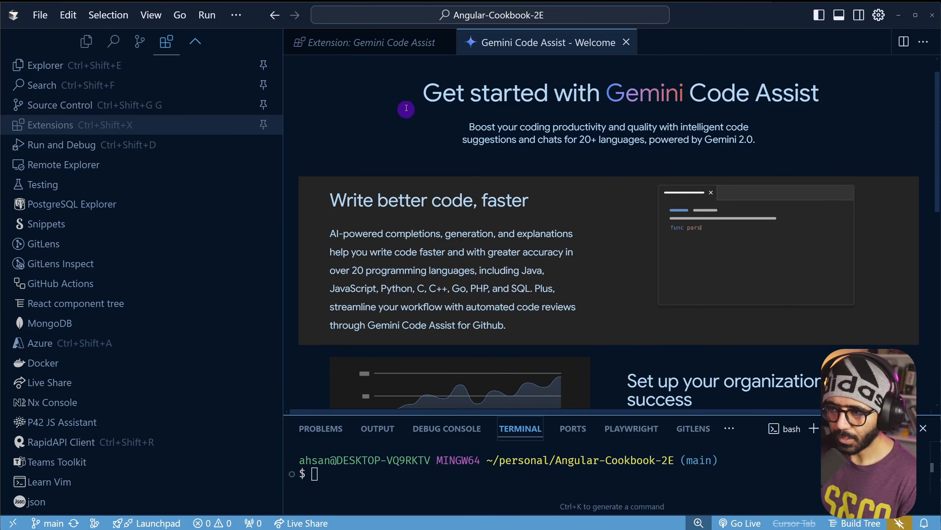
- Run View: Show Gemini Code Assist, begin Sign in with Google, and choose Configure Trusted Domains
{"action": "key", "text": "ctrl+shift+p"}
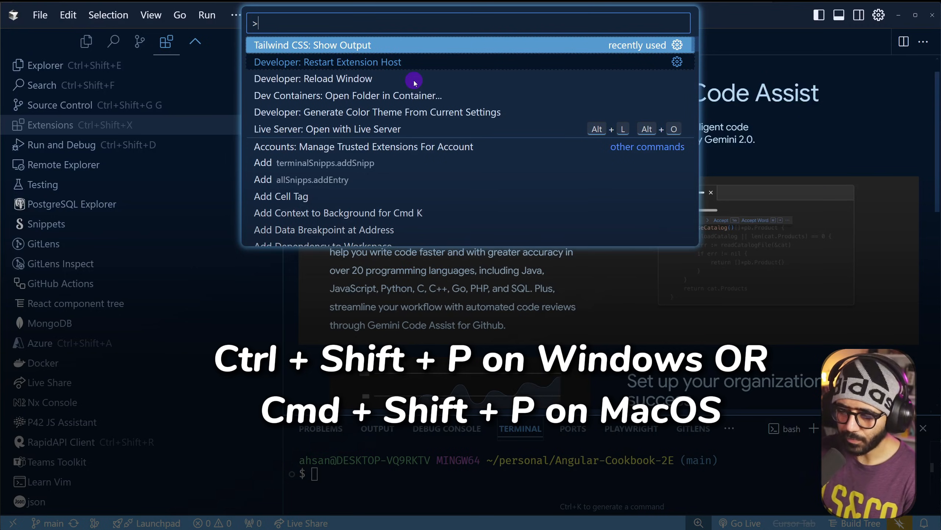
{"action": "type", "text": "Gemin"}
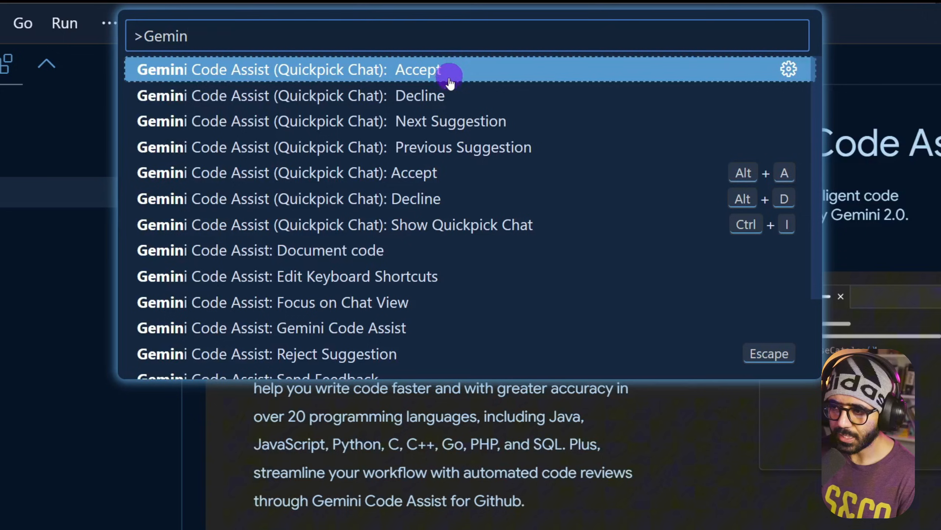
{"action": "scroll", "scroll_direction": "down", "scroll_amount": 3}
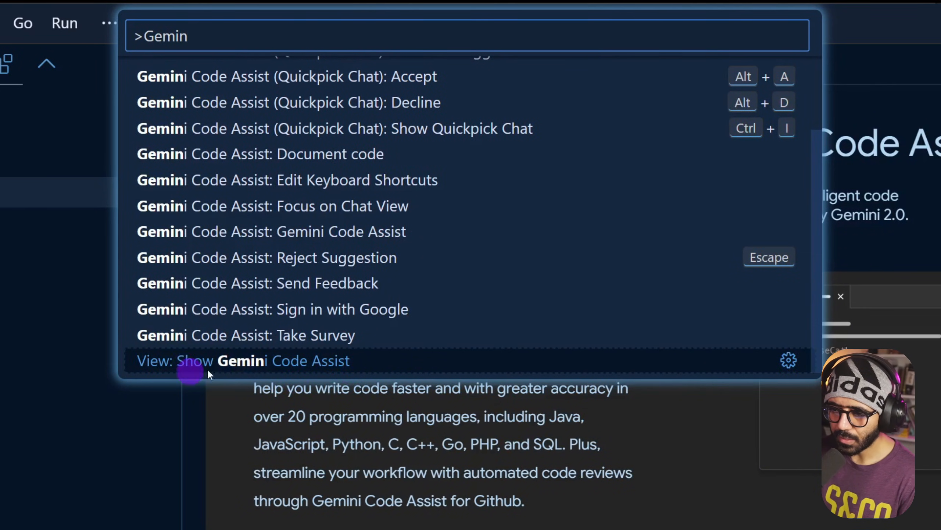
{"action": "left_click", "coordinate": [251, 360]}
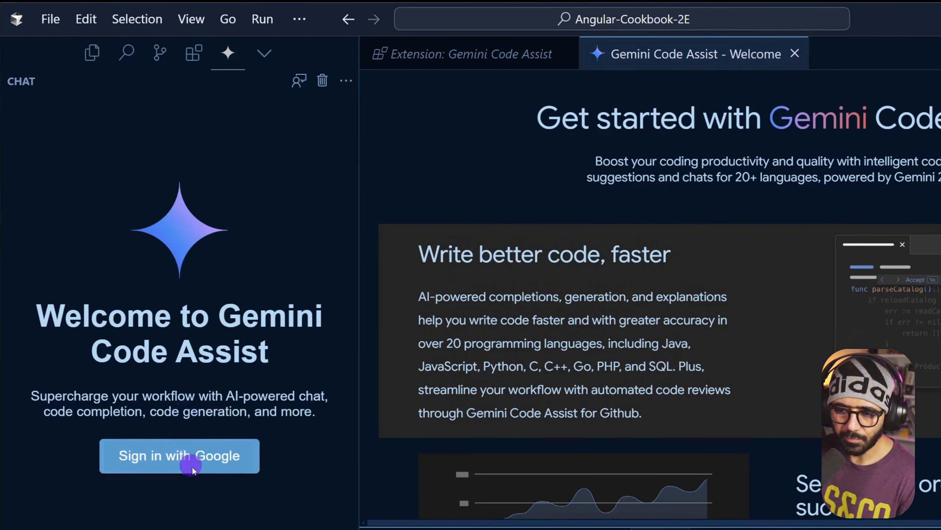
{"action": "left_click", "coordinate": [179, 456]}
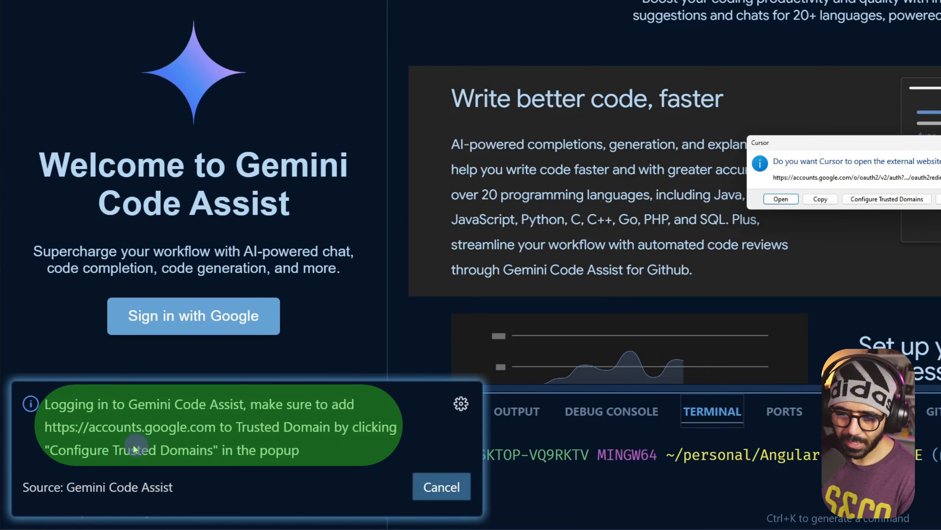
{"action": "mouse_move", "coordinate": [151, 492]}
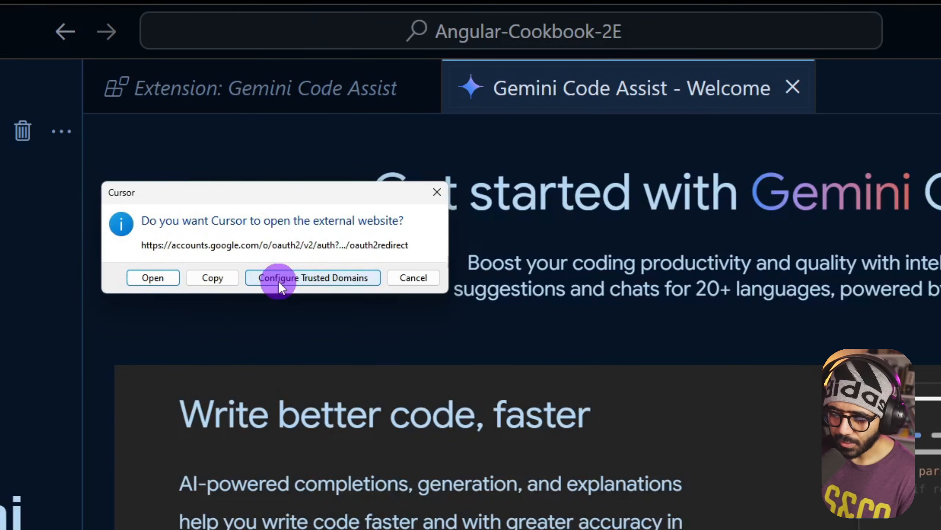
{"action": "left_click", "coordinate": [313, 277]}
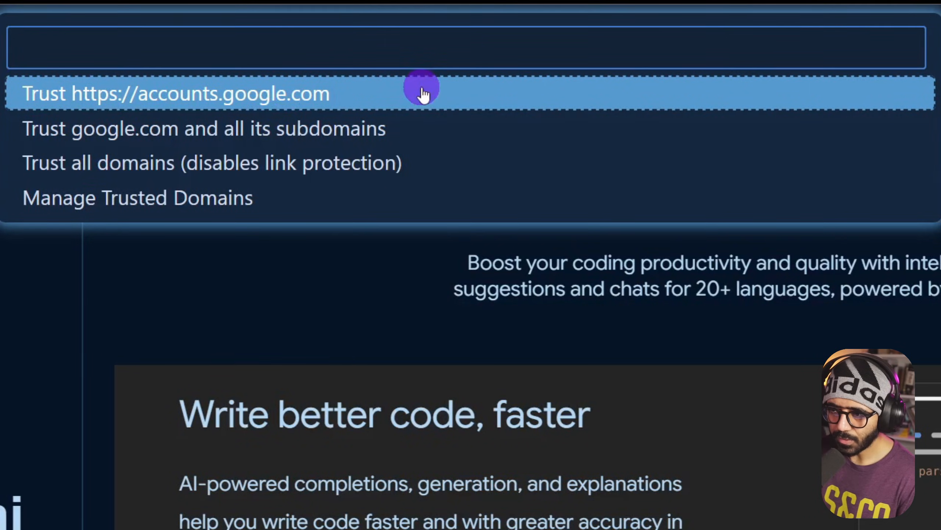
{"action": "left_click", "coordinate": [175, 93]}
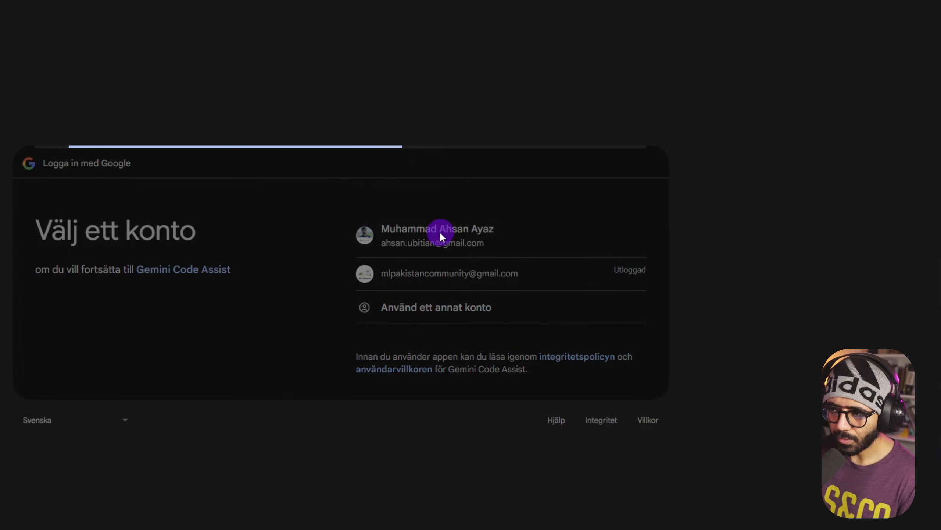
{"action": "left_click", "coordinate": [437, 235]}
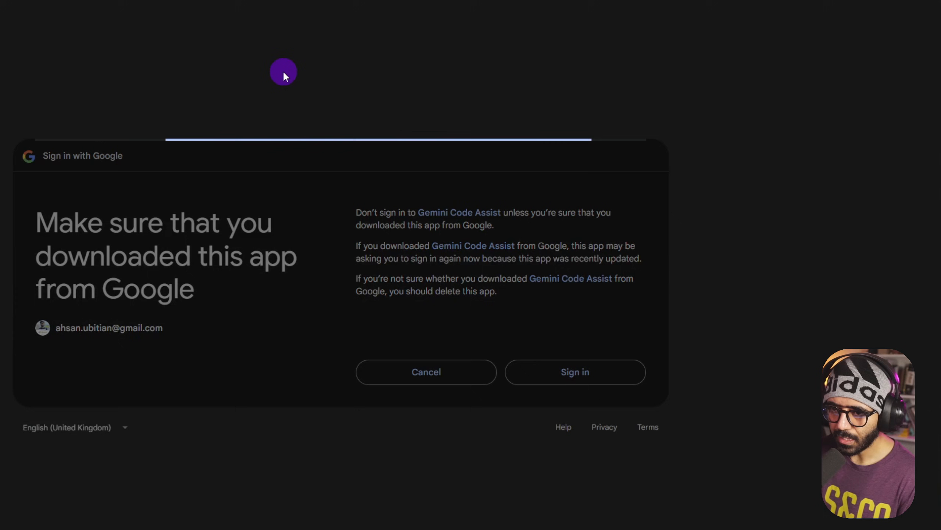
{"action": "left_click", "coordinate": [574, 371]}
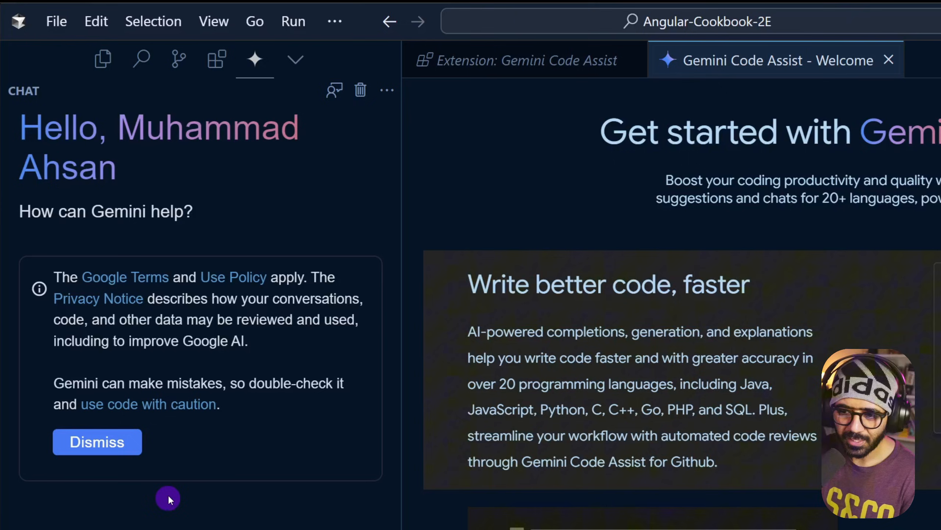
{"action": "mouse_move", "coordinate": [159, 468]}
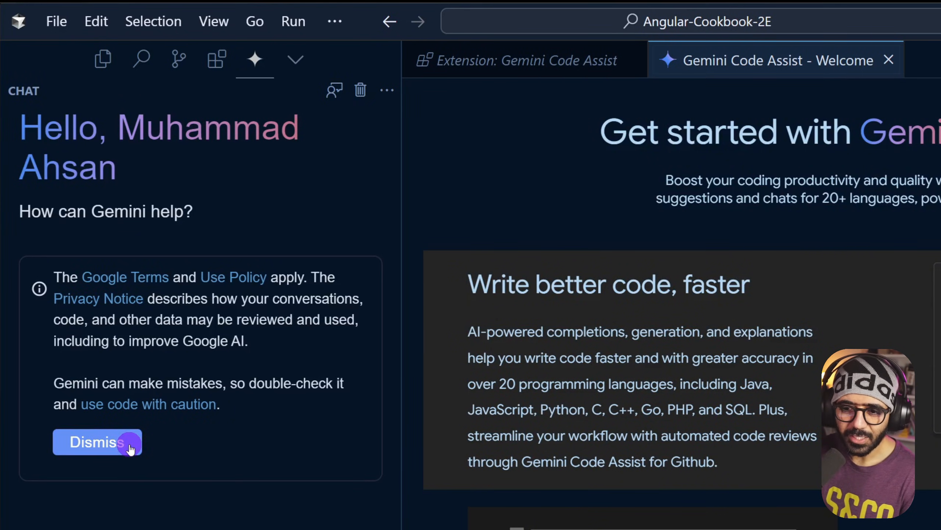
- Dismiss the Gemini privacy notice, type @ in the chat, and bring up the Angular-Cookbook-2E repository
{"action": "left_click", "coordinate": [97, 442]}
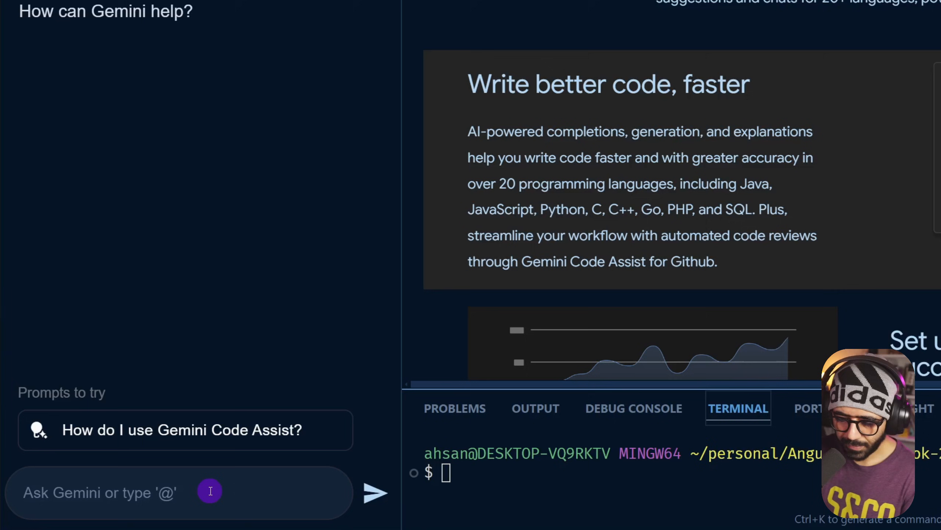
{"action": "type", "text": "@"}
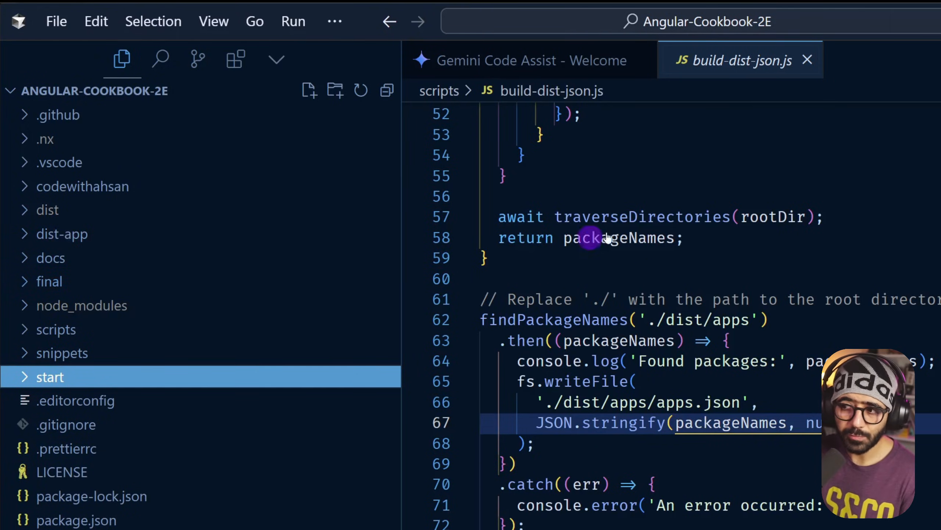
{"action": "left_click", "coordinate": [771, 19]}
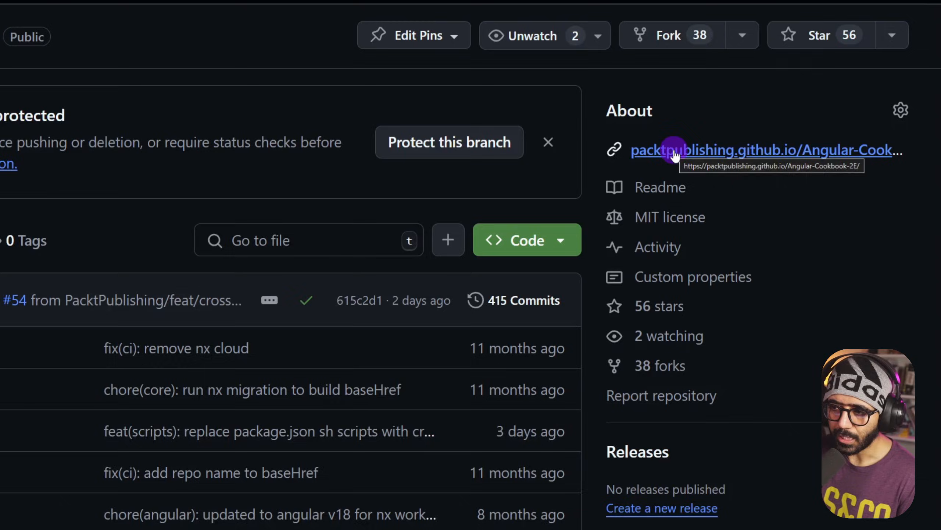
{"action": "left_click", "coordinate": [762, 149]}
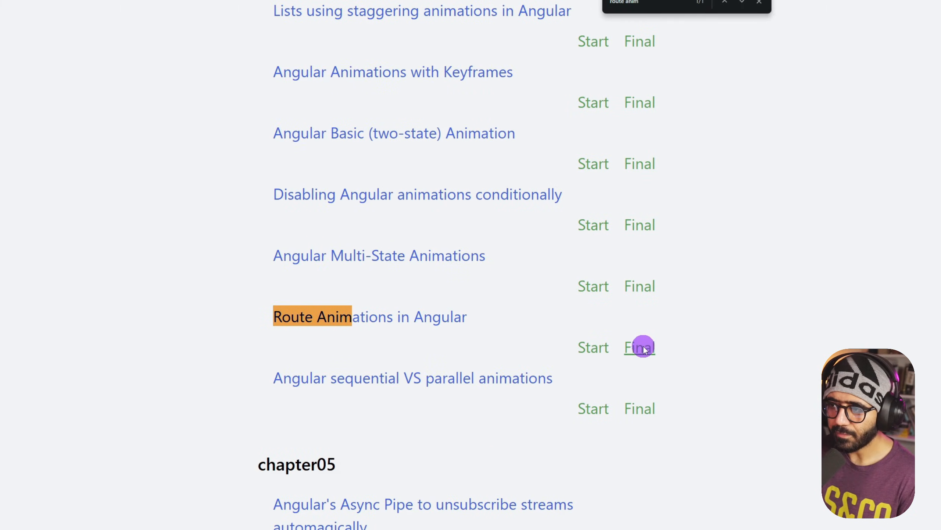
{"action": "left_click", "coordinate": [638, 347]}
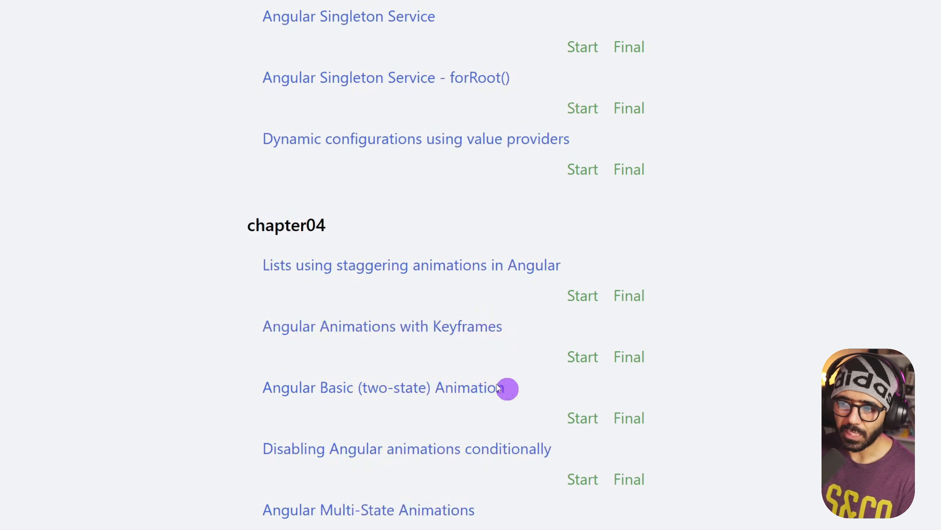
{"action": "scroll", "scroll_direction": "down", "scroll_amount": 3}
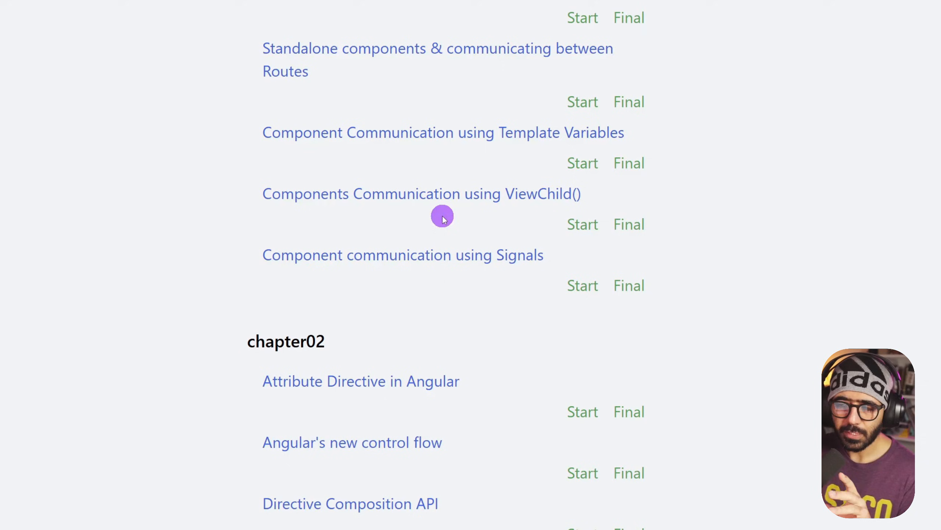
{"action": "mouse_move", "coordinate": [628, 102]}
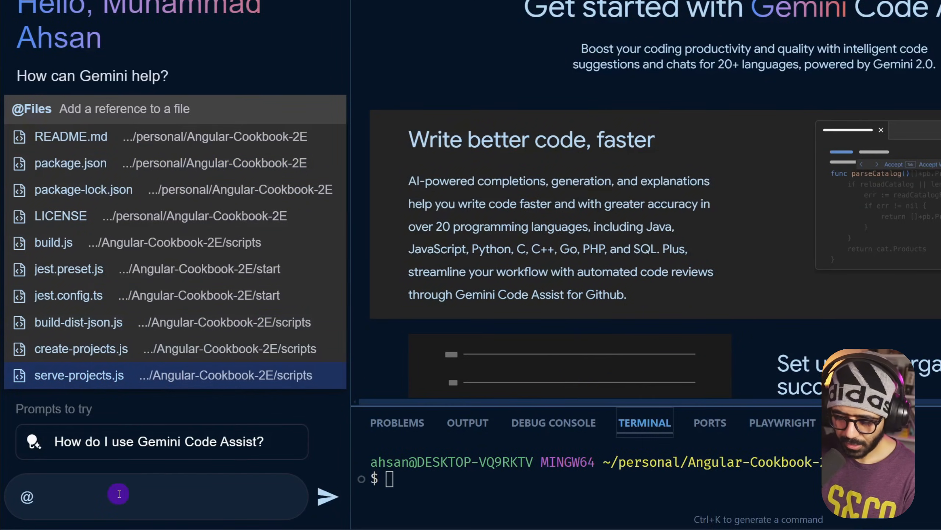
- Attach dist-app/index.html and ask for a list or table layout with links opening in new tabs
{"action": "type", "text": "d"}
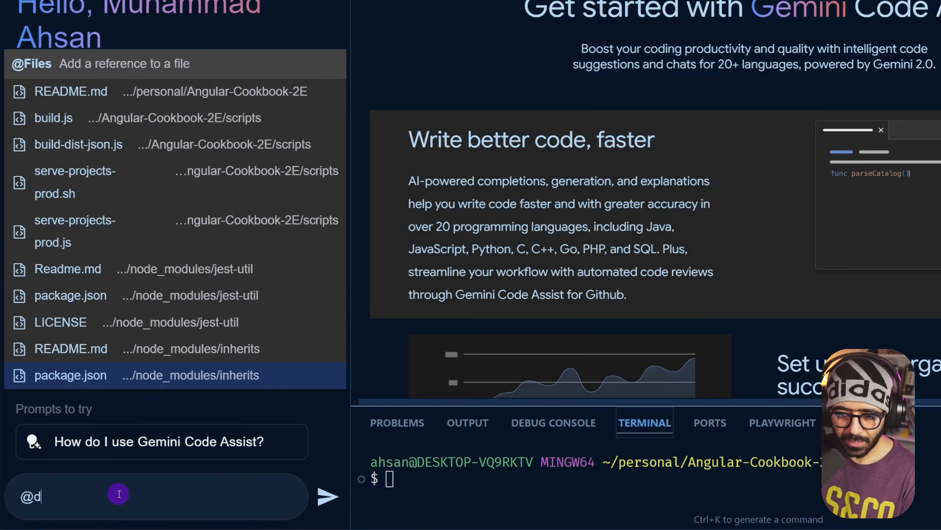
{"action": "type", "text": "ist-app"}
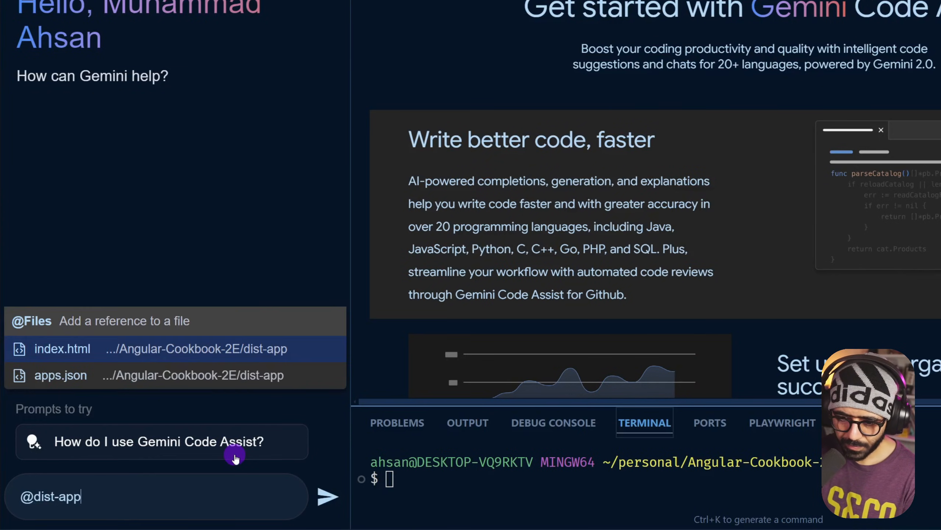
{"action": "mouse_move", "coordinate": [101, 383]}
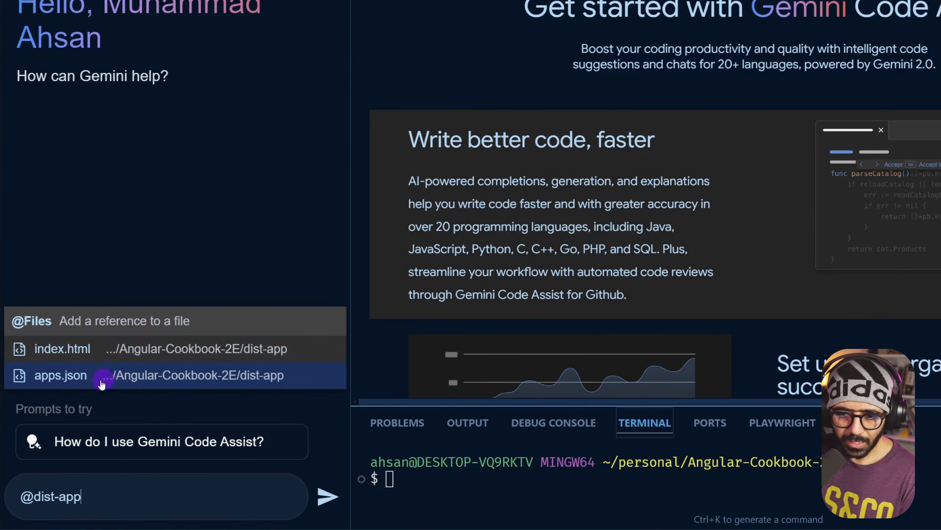
{"action": "left_click", "coordinate": [62, 349]}
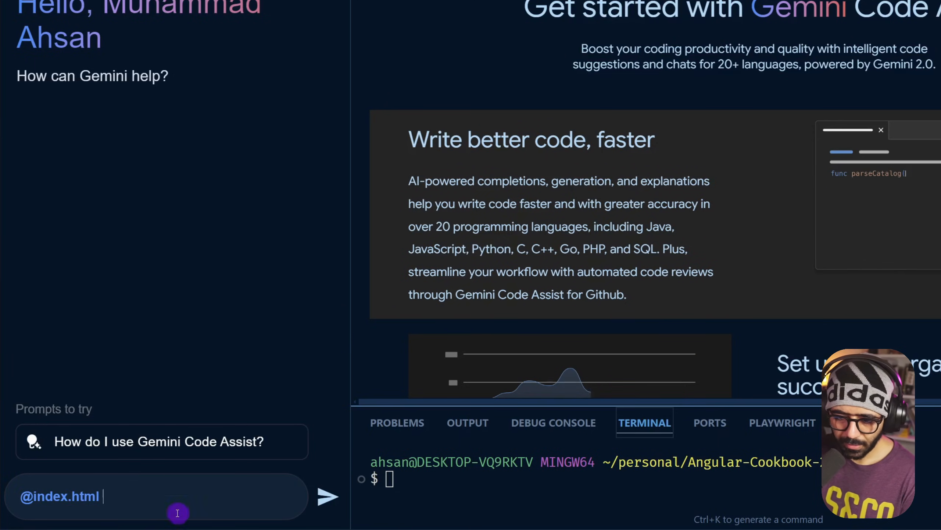
{"action": "type", "text": "I want to"}
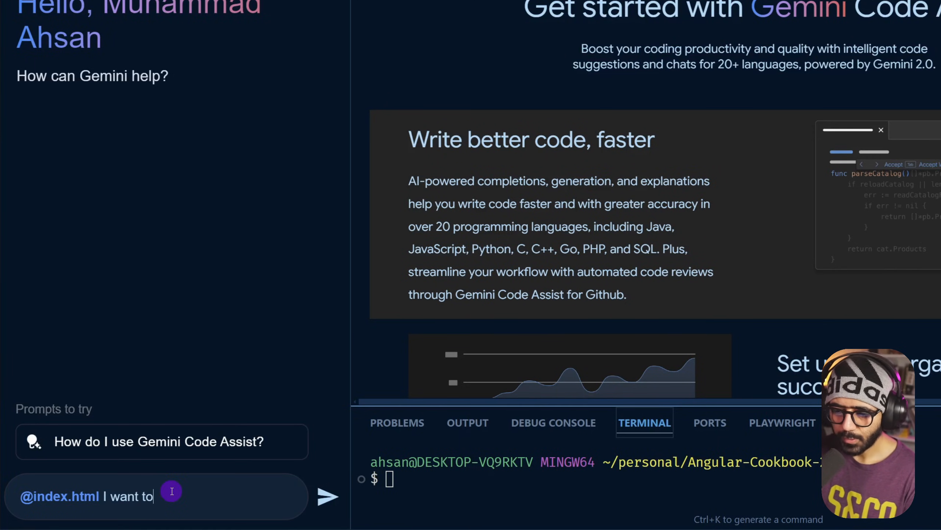
{"action": "type", "text": "make the applications look better. Use a"}
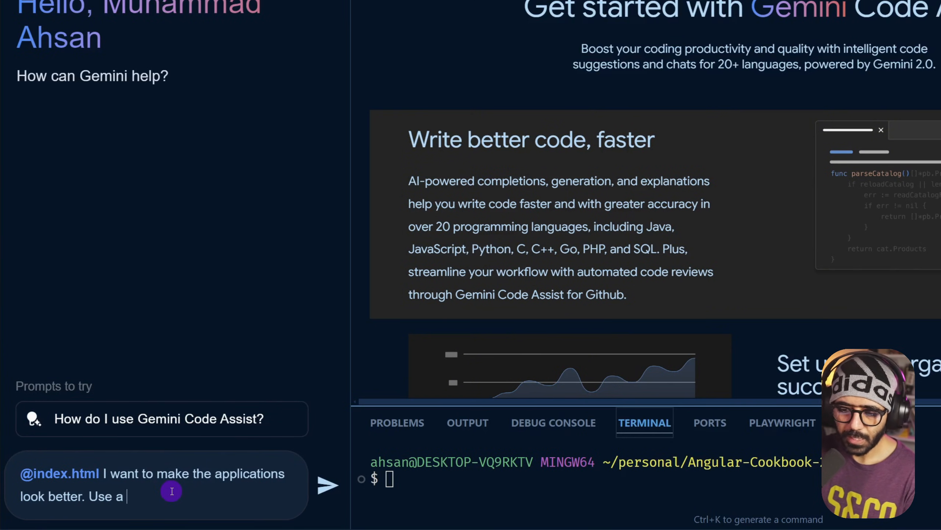
{"action": "type", "text": "list or a table layout. And whenever we click start or final link, open it in"}
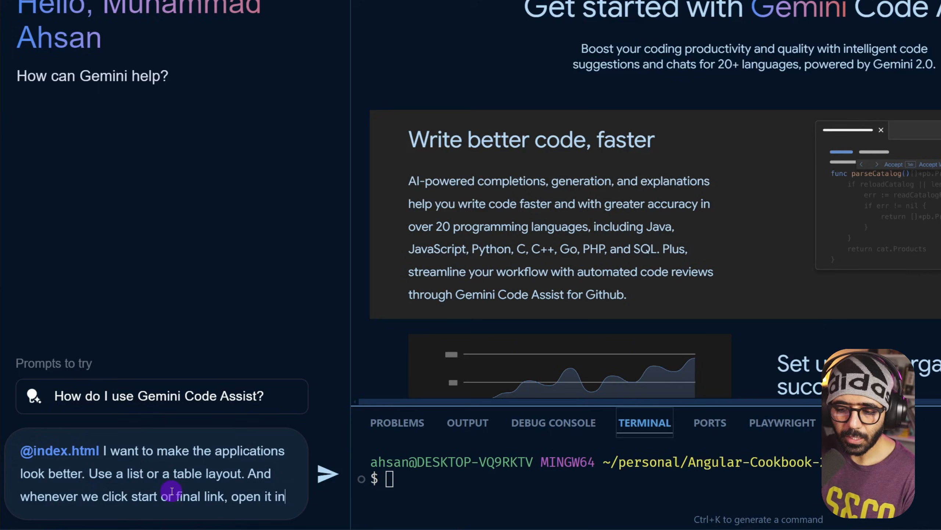
{"action": "type", "text": "a new tab."}
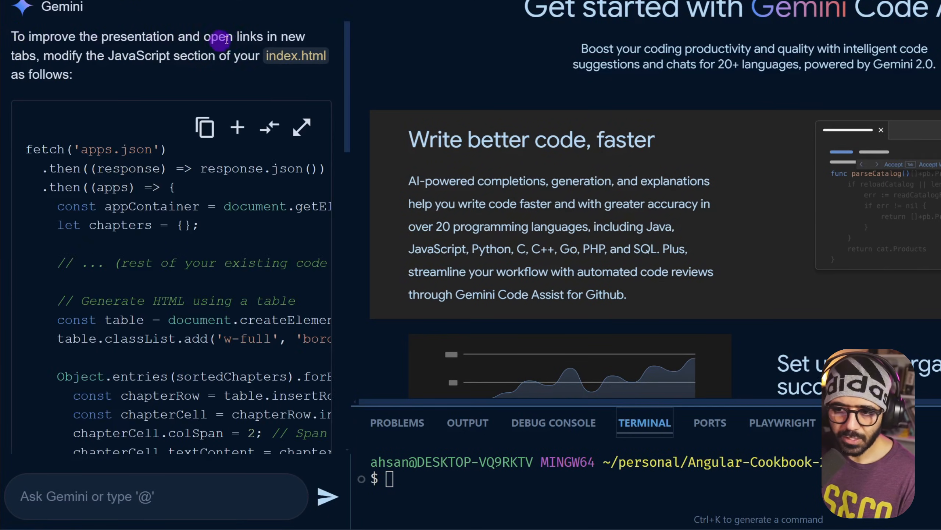
{"action": "mouse_move", "coordinate": [297, 75]}
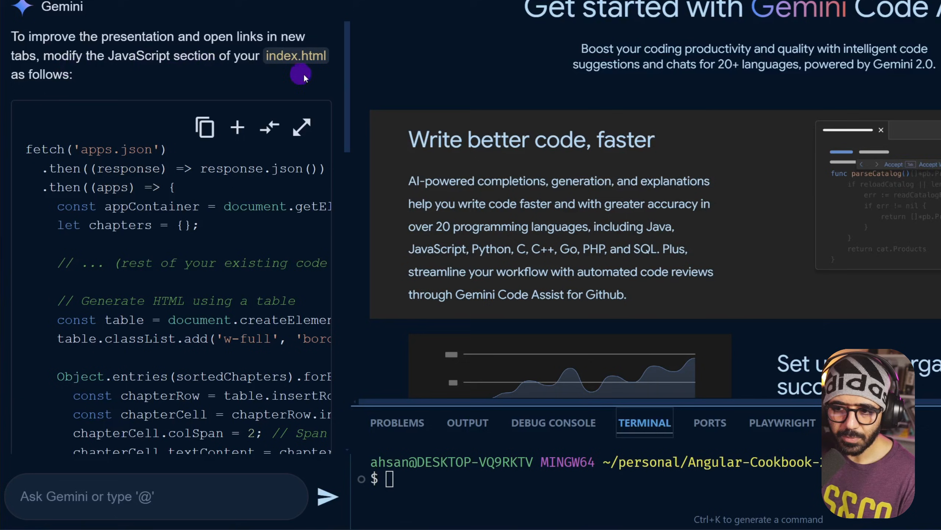
- Scroll through Gemini's proposed table-based fetch code for index.html
{"action": "scroll", "scroll_direction": "down", "scroll_amount": 3}
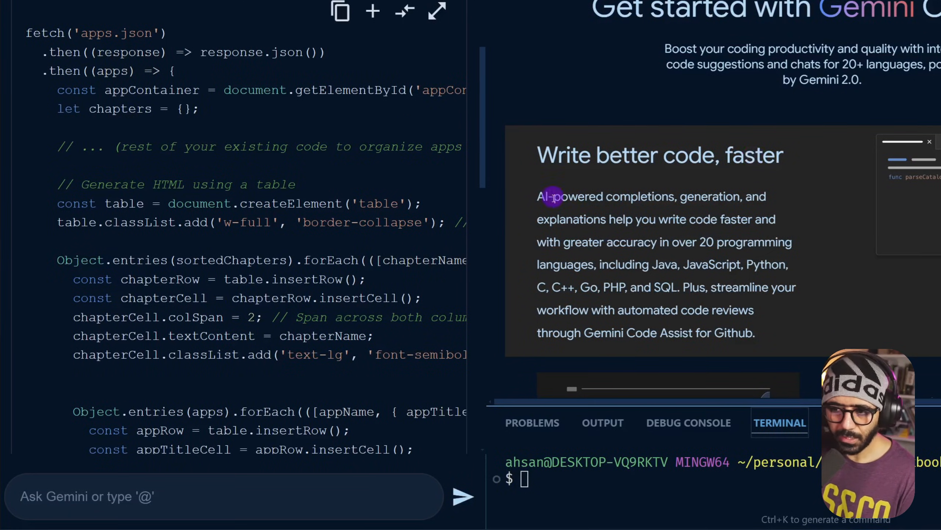
{"action": "scroll", "scroll_direction": "down", "scroll_amount": 3}
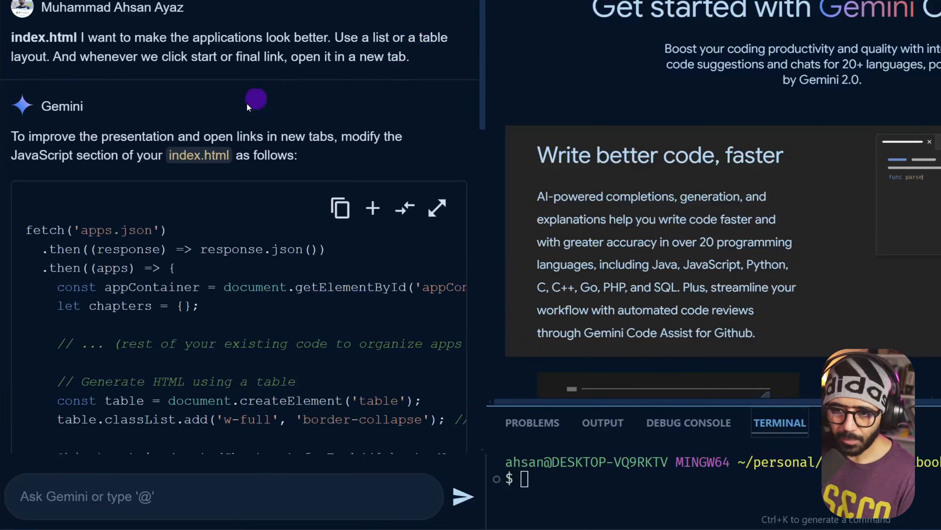
{"action": "mouse_move", "coordinate": [279, 124]}
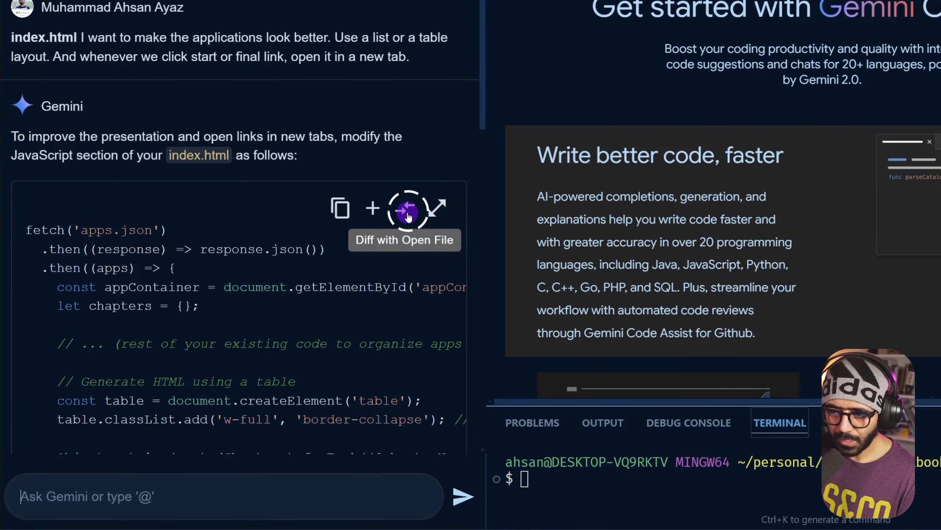
{"action": "mouse_move", "coordinate": [339, 208]}
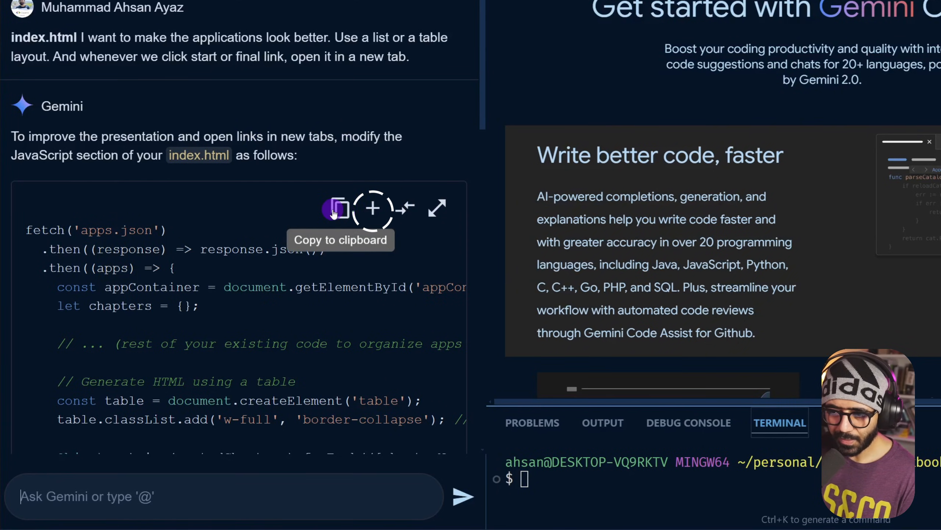
{"action": "scroll", "scroll_direction": "down", "scroll_amount": 3}
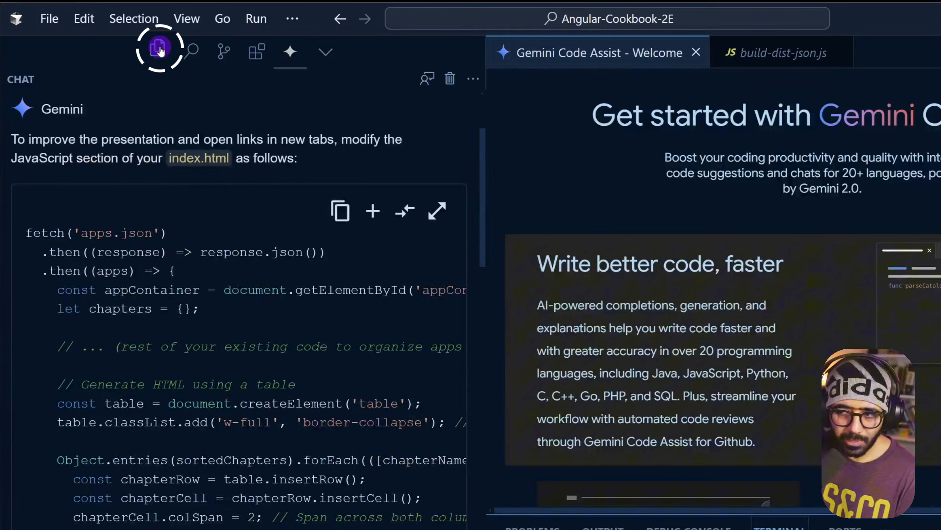
- Open dist-app/index.html from the Explorer and mark the start of its old script code
{"action": "left_click", "coordinate": [159, 51]}
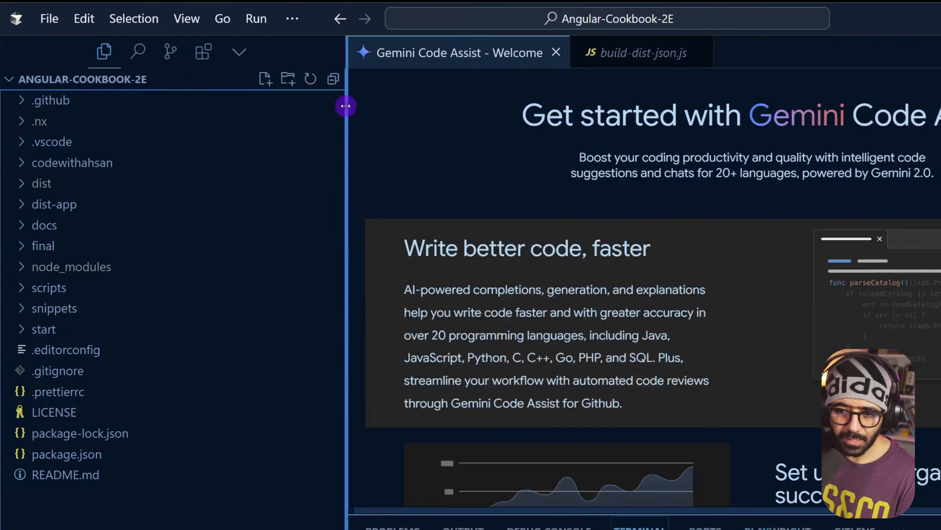
{"action": "left_click", "coordinate": [54, 204]}
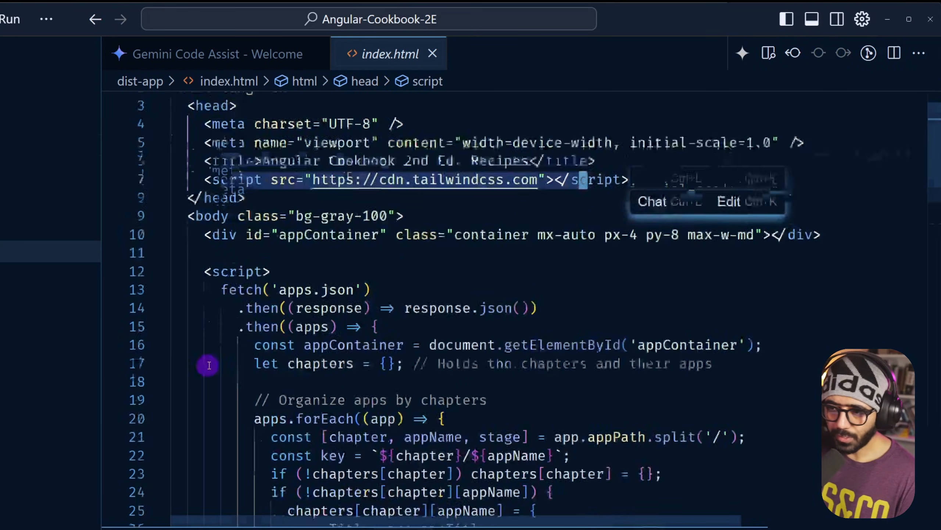
{"action": "scroll", "scroll_direction": "down", "scroll_amount": 3}
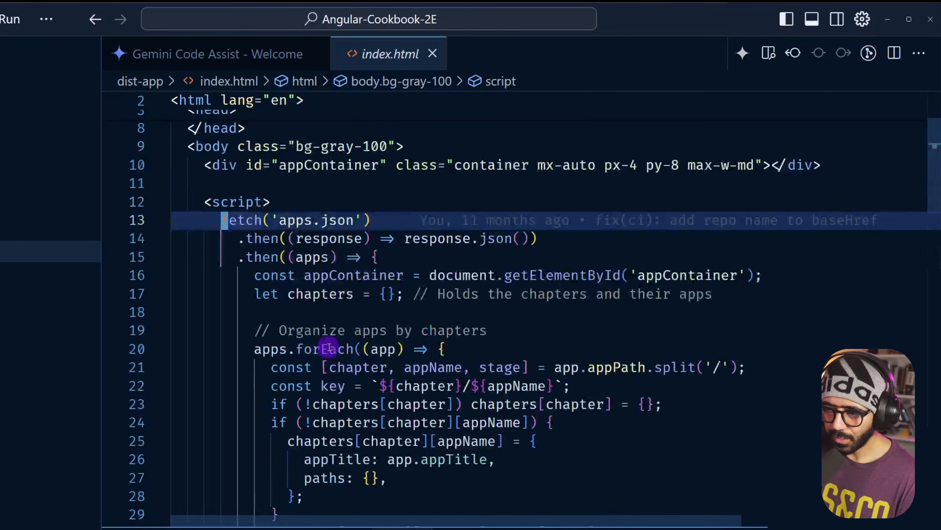
{"action": "left_click", "coordinate": [160, 303]}
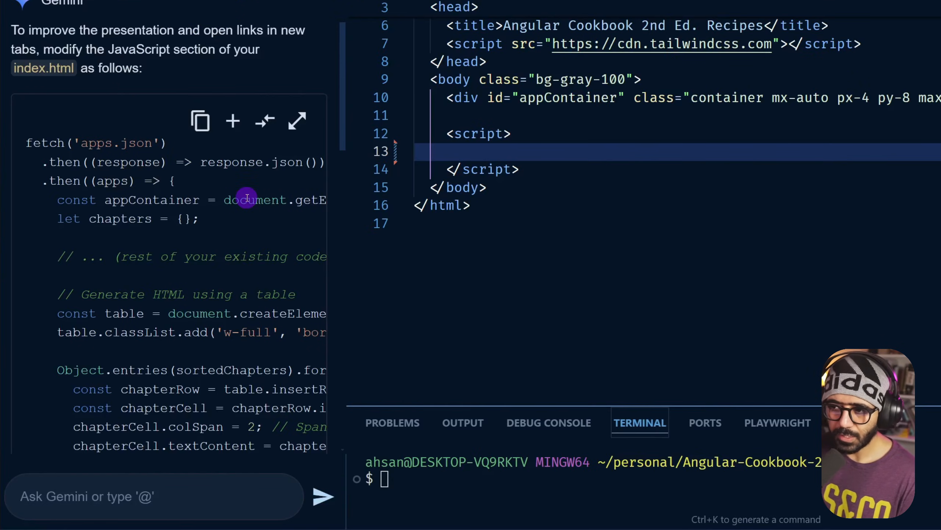
{"action": "mouse_move", "coordinate": [562, 109]}
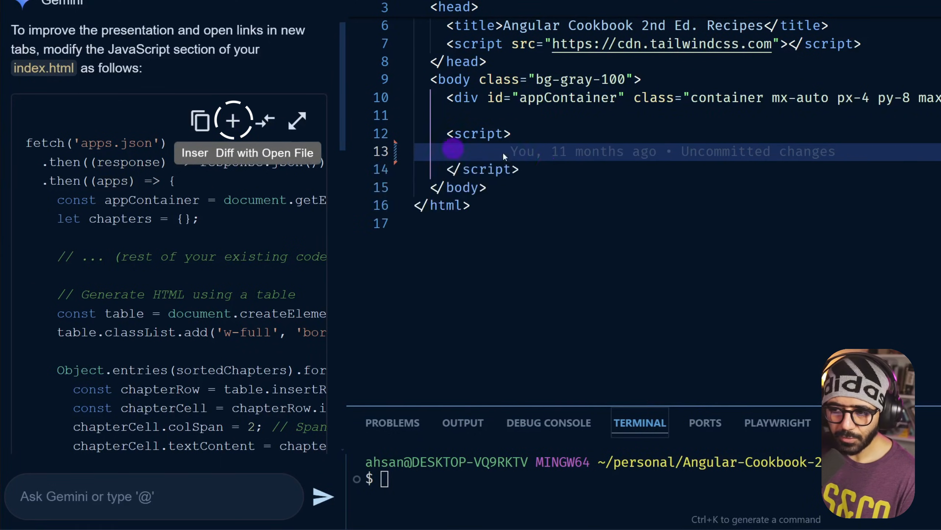
- Insert Gemini's table code into the script block and run npx http-server ./dist-app/
{"action": "left_click", "coordinate": [233, 120]}
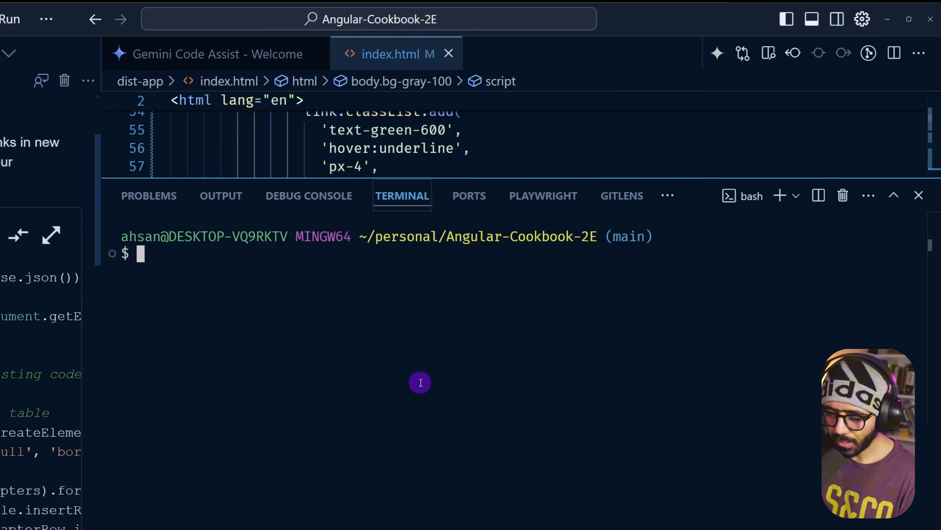
{"action": "type", "text": "npx http-server ./"}
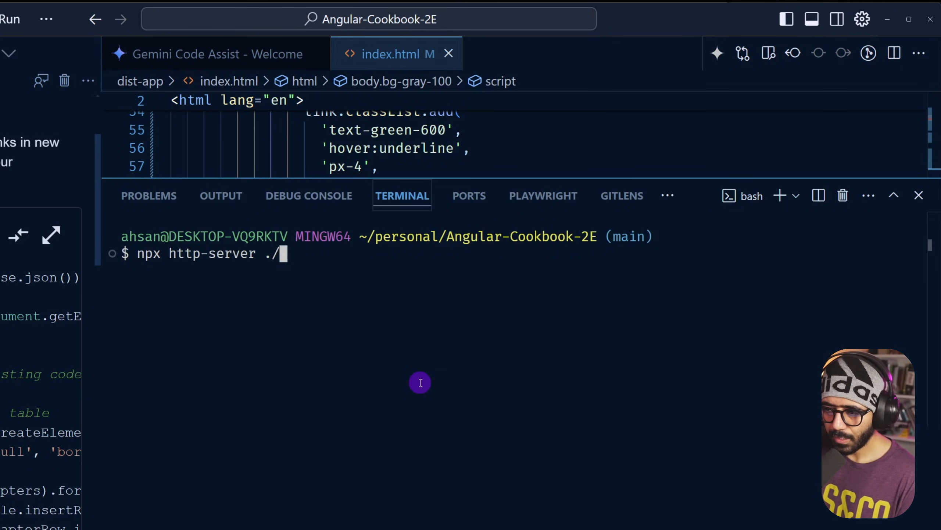
{"action": "type", "text": "dist-app/"}
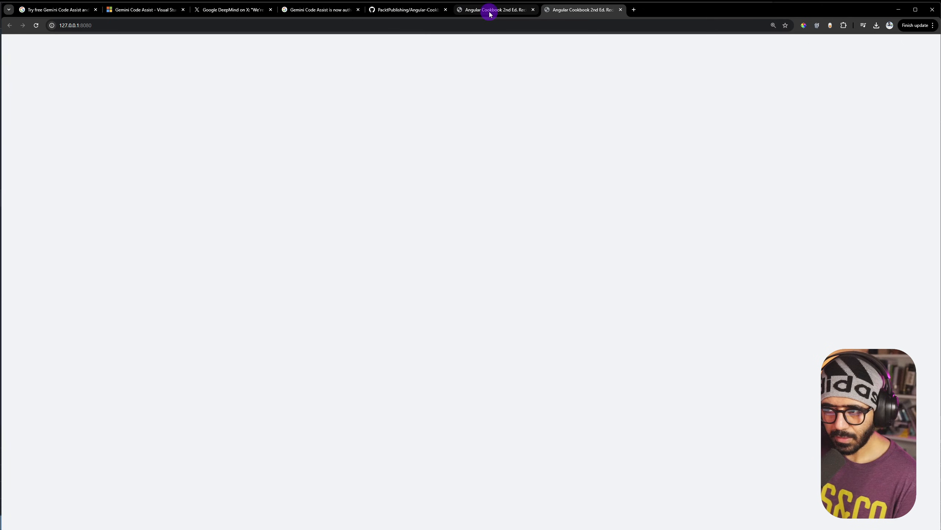
- Switch to the locally served Angular Cookbook tab in Chrome
{"action": "left_click", "coordinate": [620, 10]}
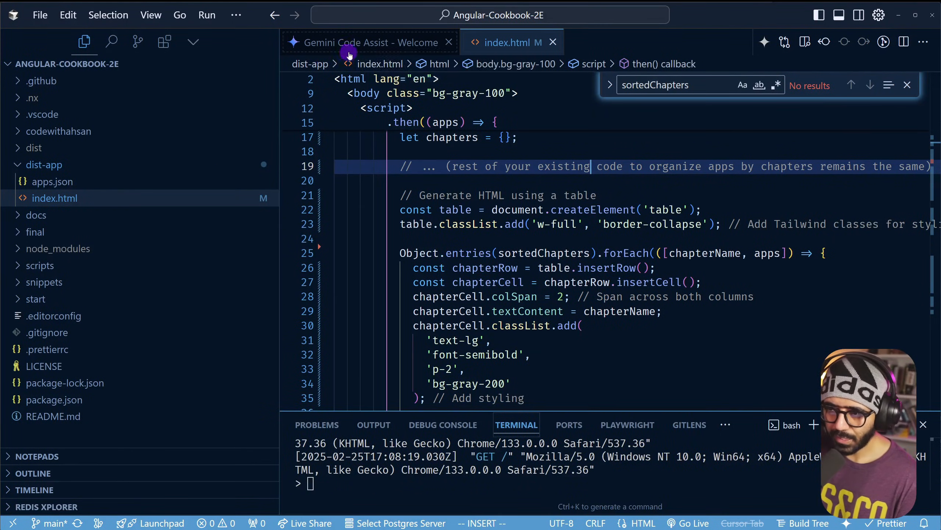
- Review index.html's fetch script that builds chapter sections from sortedChapters
{"action": "left_click", "coordinate": [366, 42]}
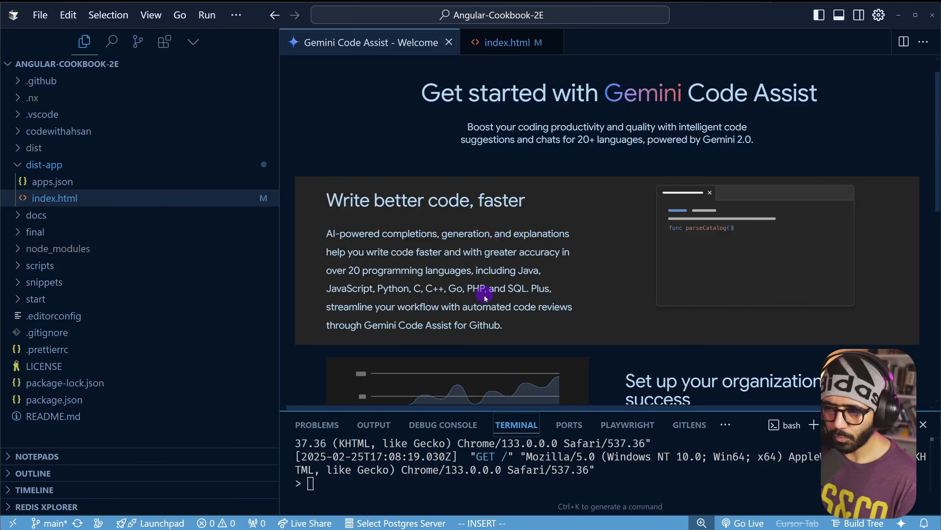
{"action": "left_click", "coordinate": [508, 42]}
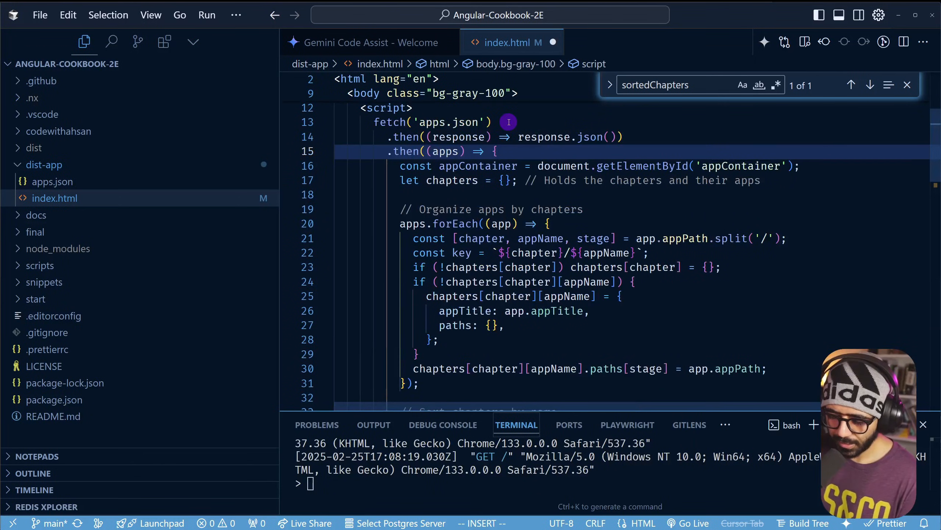
{"action": "left_click", "coordinate": [178, 42]}
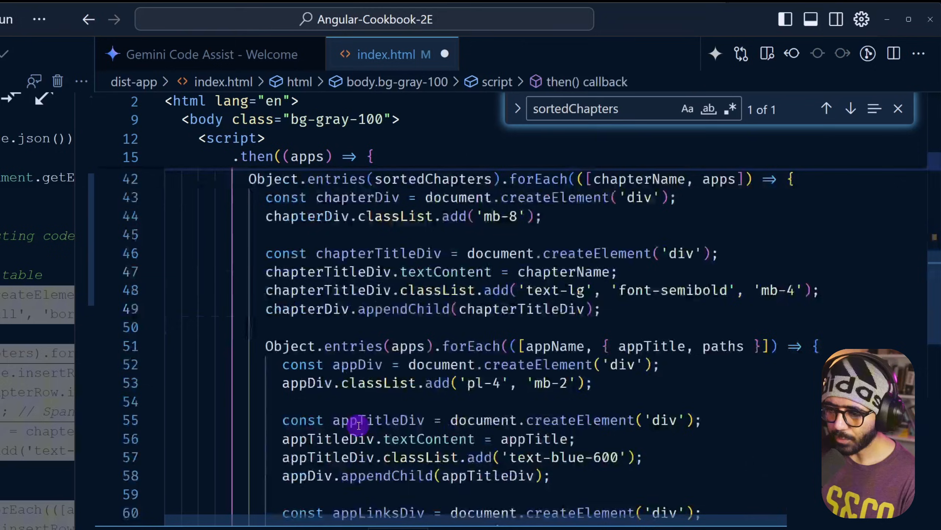
{"action": "scroll", "scroll_direction": "down", "scroll_amount": 3}
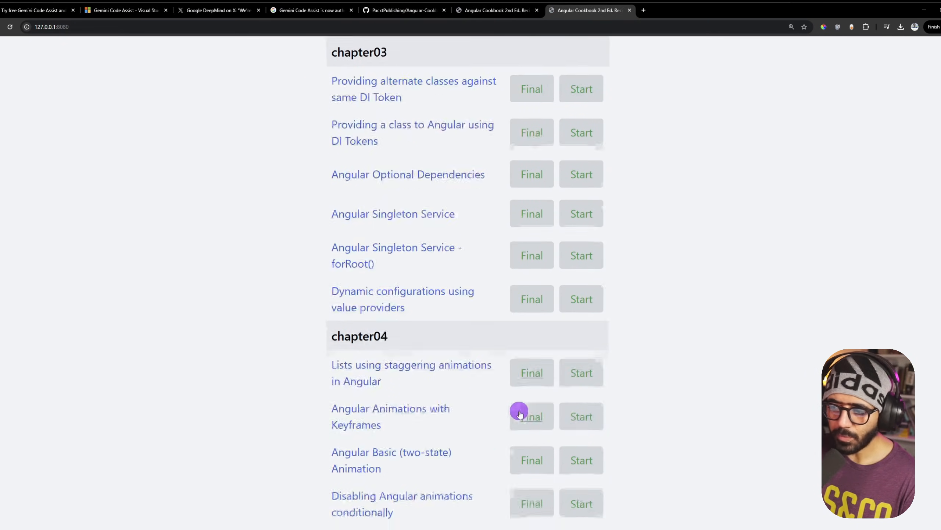
- Scroll the cookbook page and zoom in to inspect the Final and Start buttons
{"action": "scroll", "scroll_direction": "down", "scroll_amount": 3}
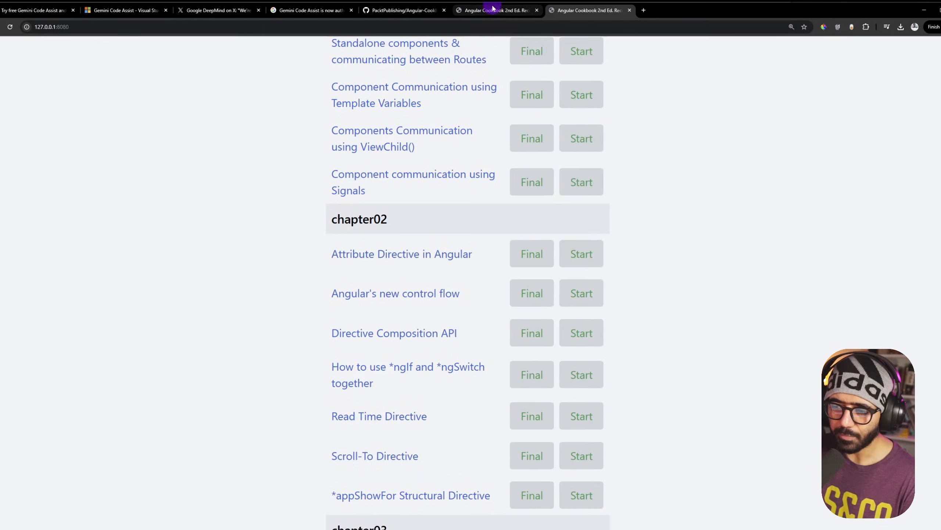
{"action": "key", "text": "ctrl+plus"}
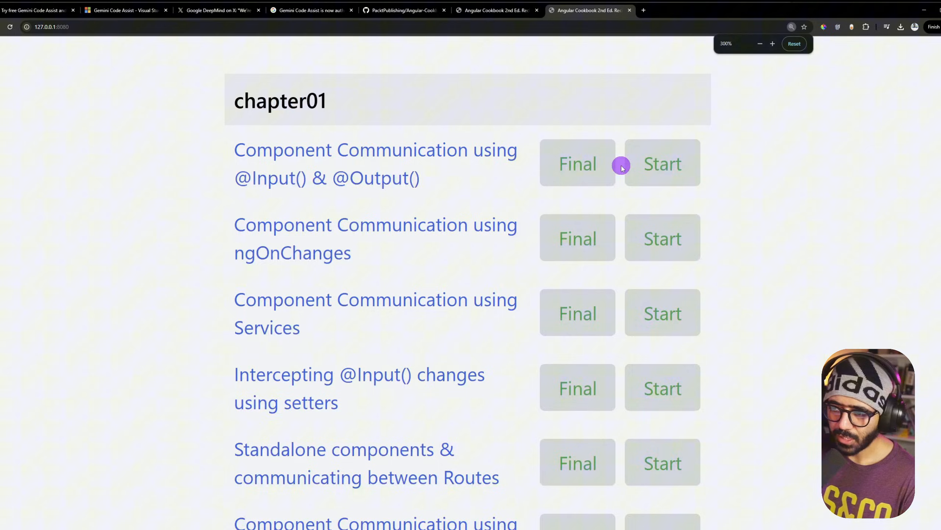
{"action": "left_click", "coordinate": [662, 164]}
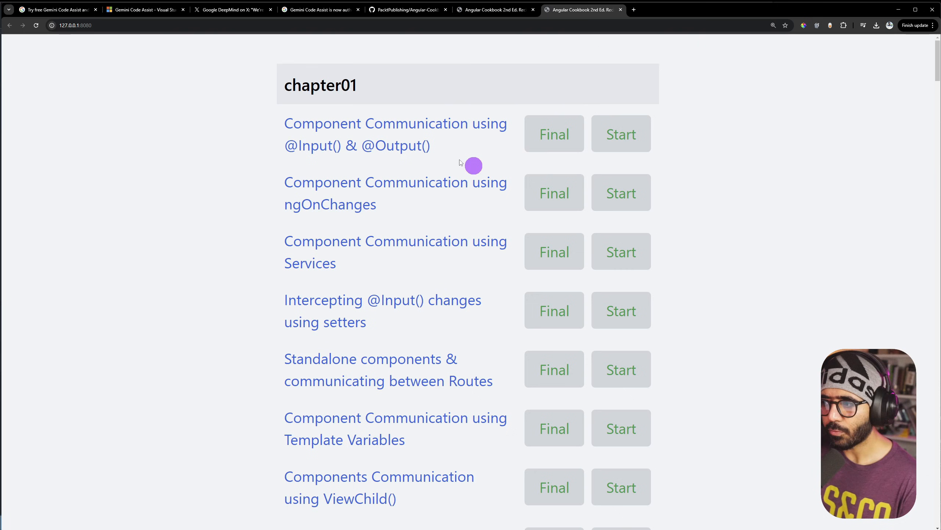
{"action": "scroll", "scroll_direction": "down", "scroll_amount": 3}
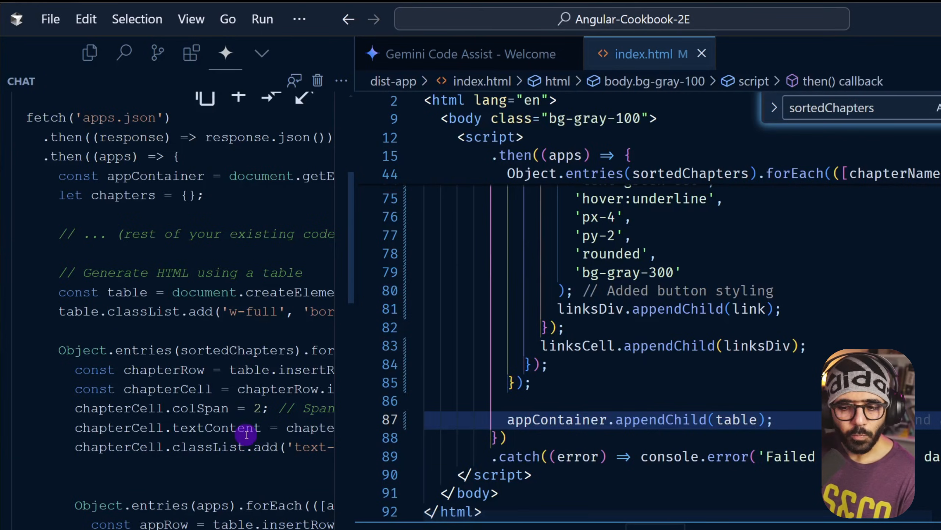
- Send Gemini the angular.dev-style redesign prompt demanding the whole HTML
{"action": "scroll", "scroll_direction": "down", "scroll_amount": 3}
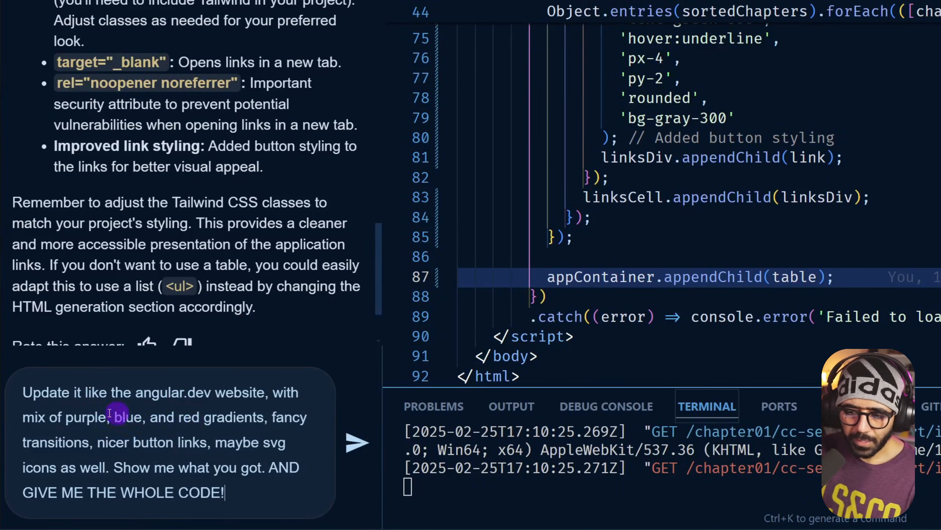
{"action": "left_click_drag", "start_coordinate": [22, 392], "coordinate": [222, 392]}
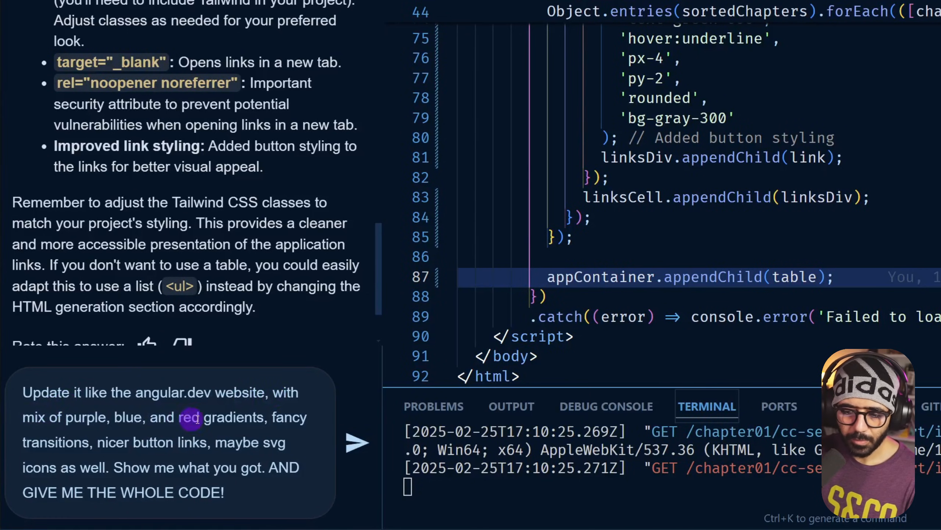
{"action": "double_click", "coordinate": [55, 442]}
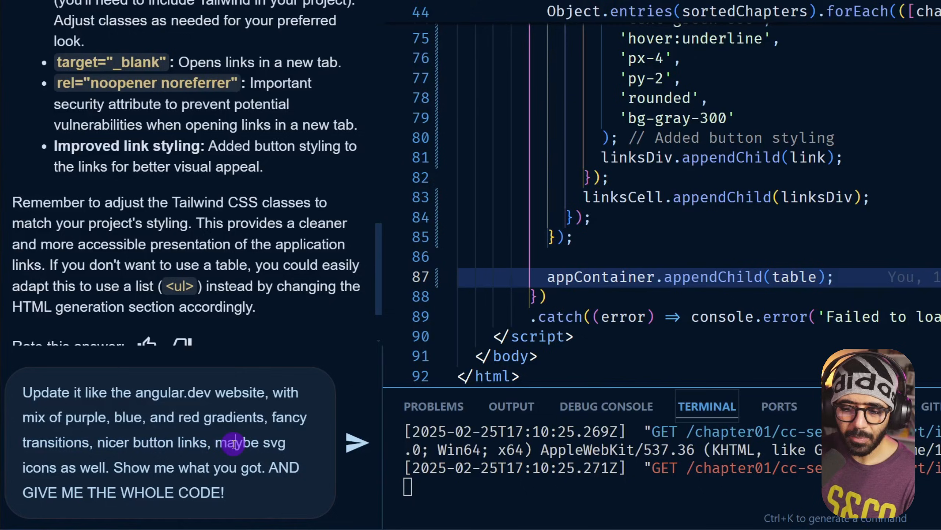
{"action": "double_click", "coordinate": [40, 468]}
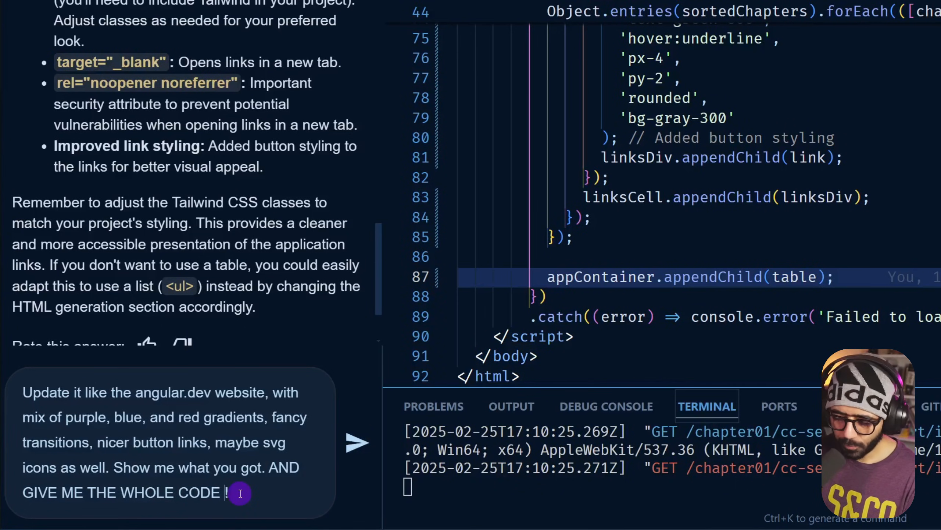
{"action": "type", "text": "OF THE HTML!"}
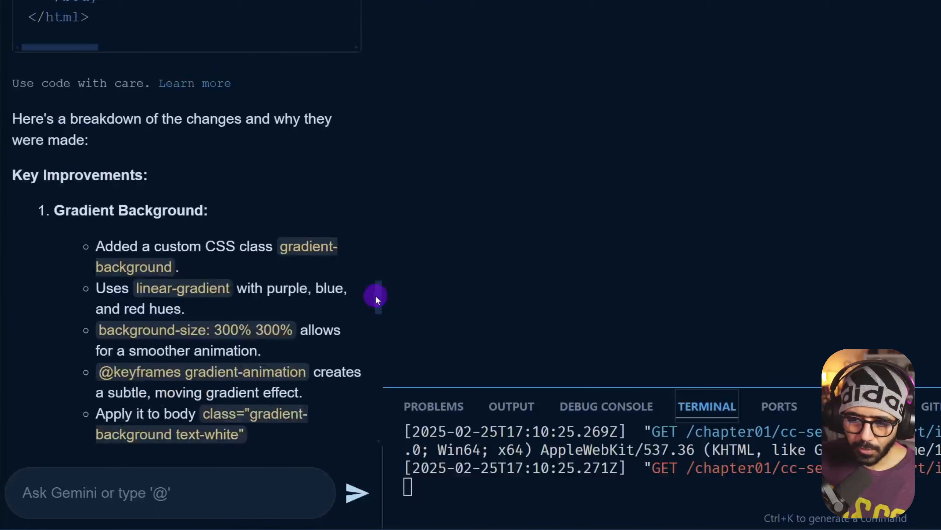
{"action": "scroll", "scroll_direction": "down", "scroll_amount": 3}
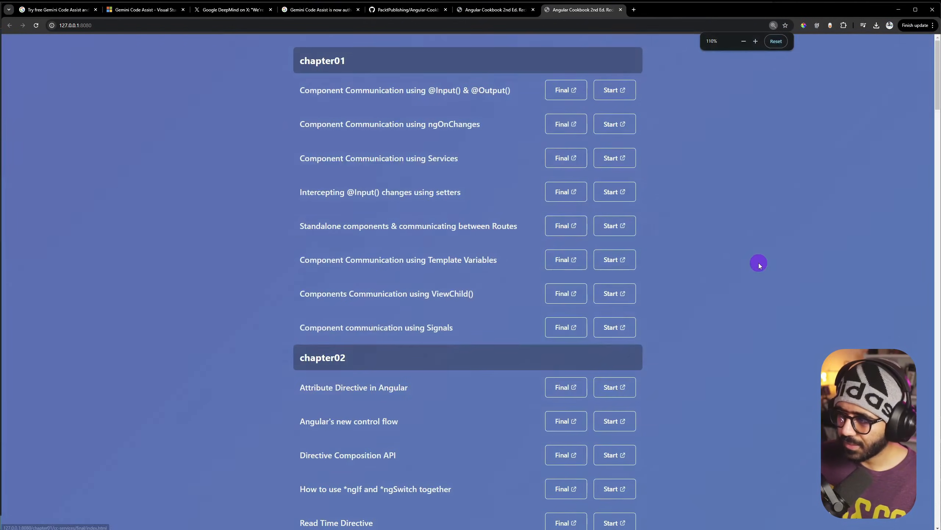
- Scroll through the gradient-styled cookbook page to check the chapters and outlined buttons
{"action": "scroll", "scroll_direction": "down", "scroll_amount": 3}
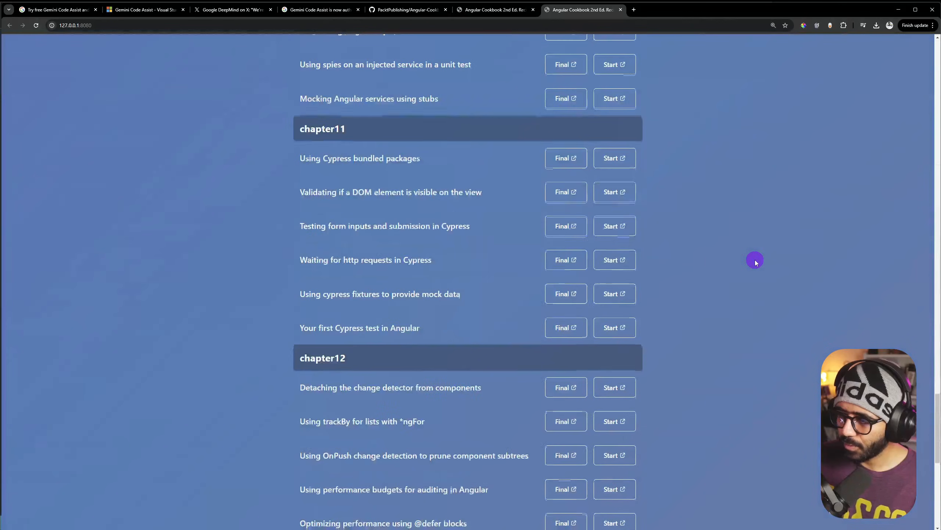
{"action": "scroll", "scroll_direction": "down", "scroll_amount": 3}
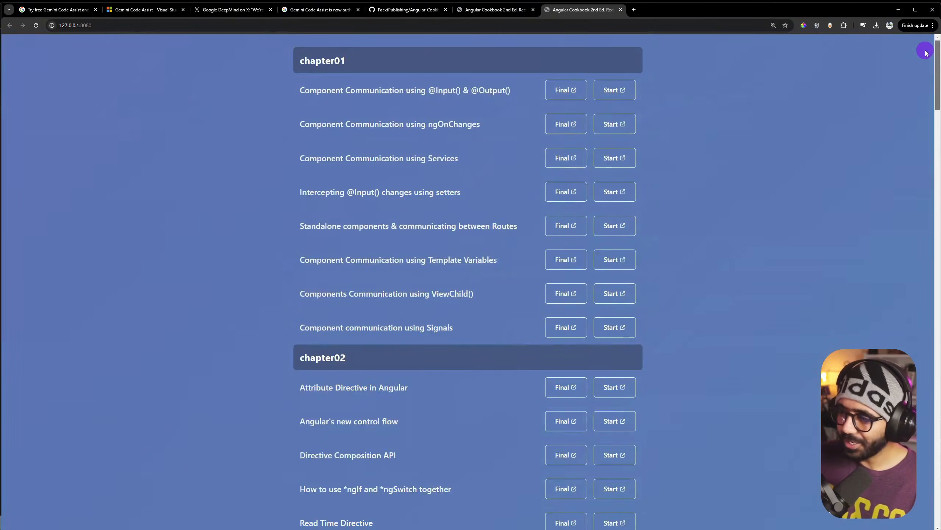
{"action": "scroll", "scroll_direction": "down", "scroll_amount": 3}
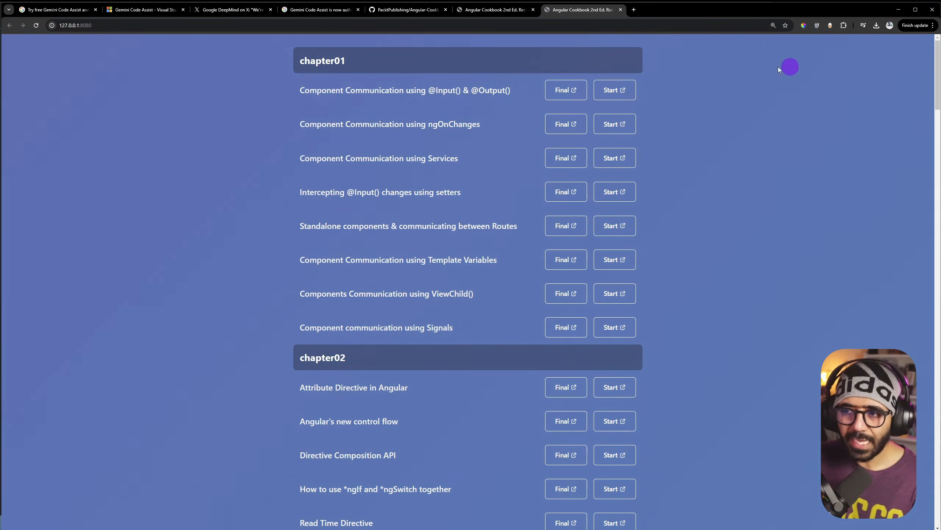
{"action": "mouse_move", "coordinate": [140, 72]}
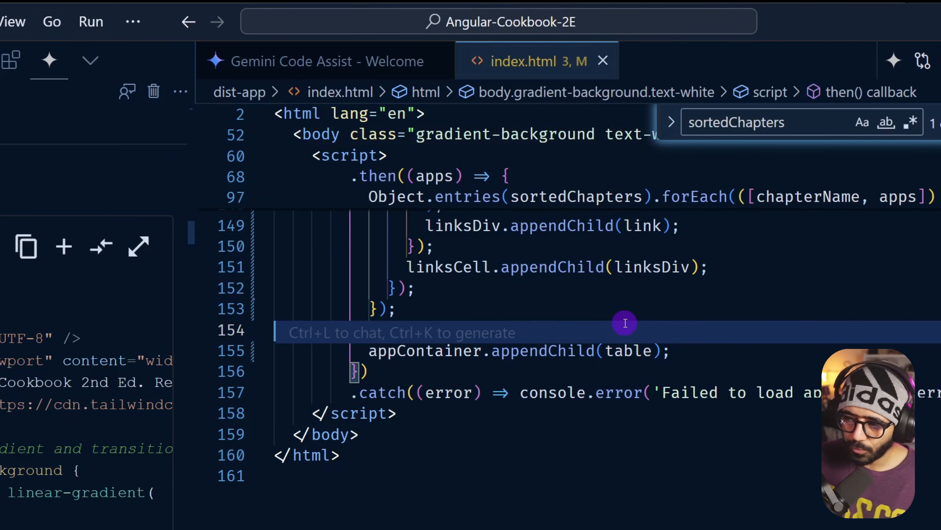
{"action": "type", "text": "readme"}
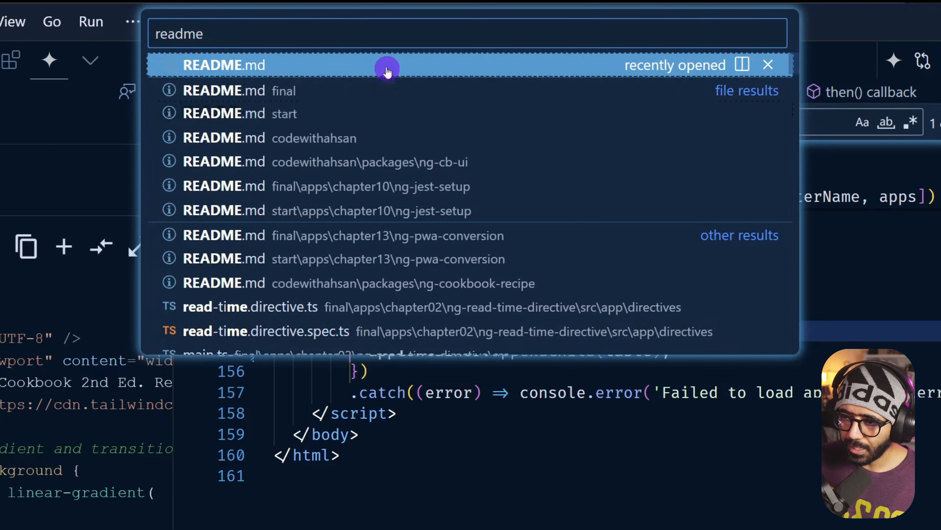
{"action": "left_click", "coordinate": [223, 65]}
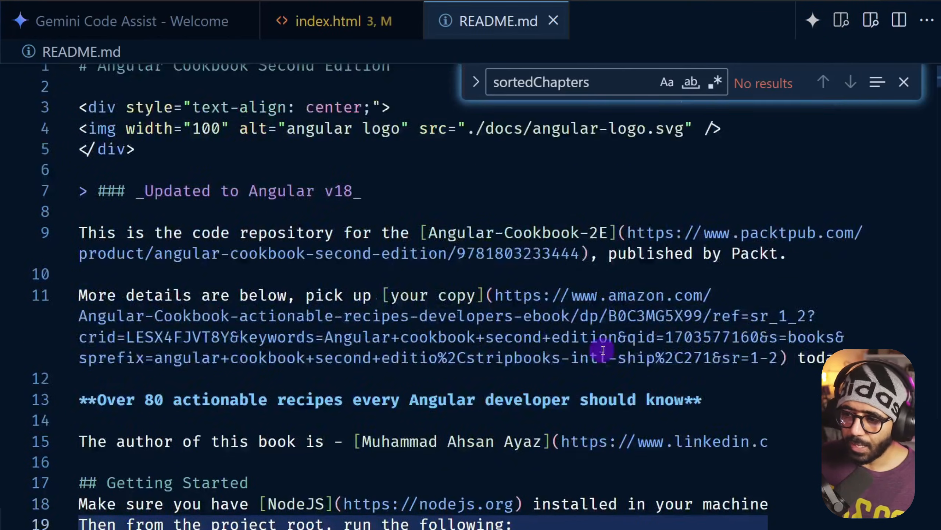
{"action": "scroll", "scroll_direction": "down", "scroll_amount": 3}
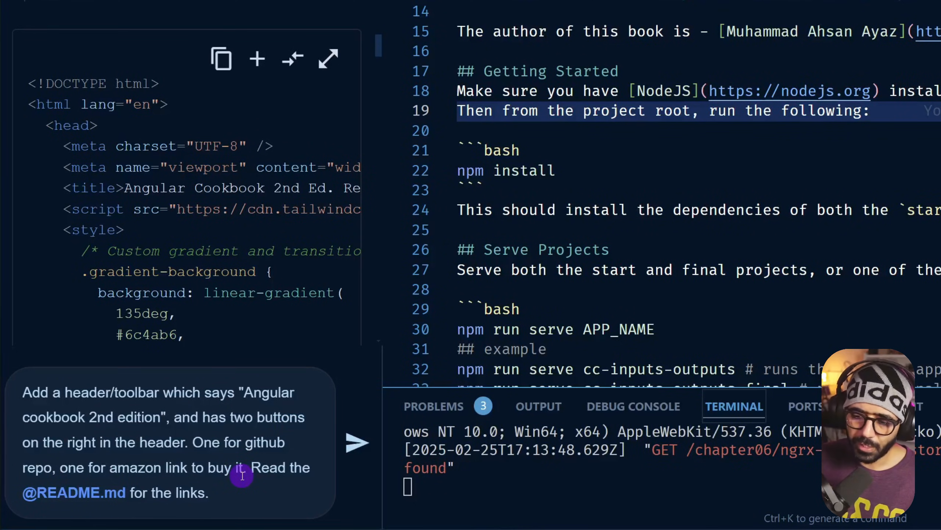
{"action": "type", "text": "@package"}
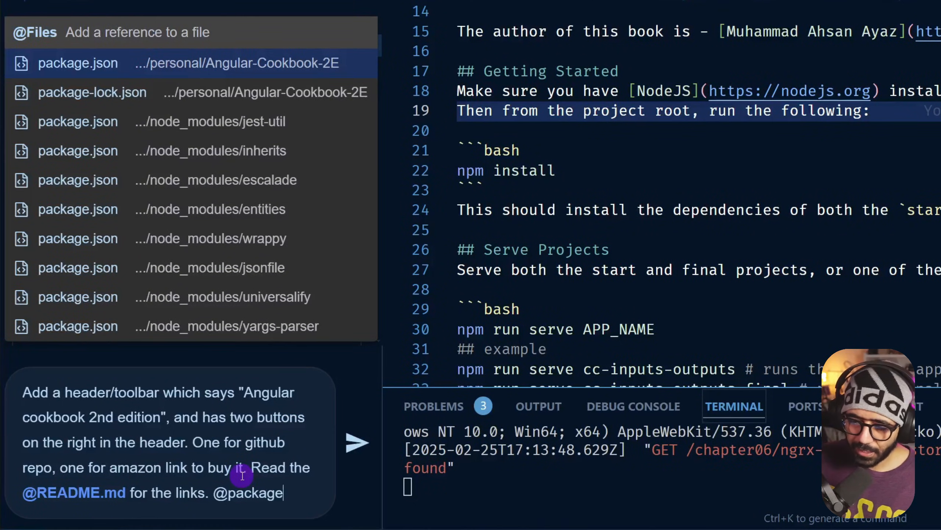
{"action": "left_click", "coordinate": [78, 63]}
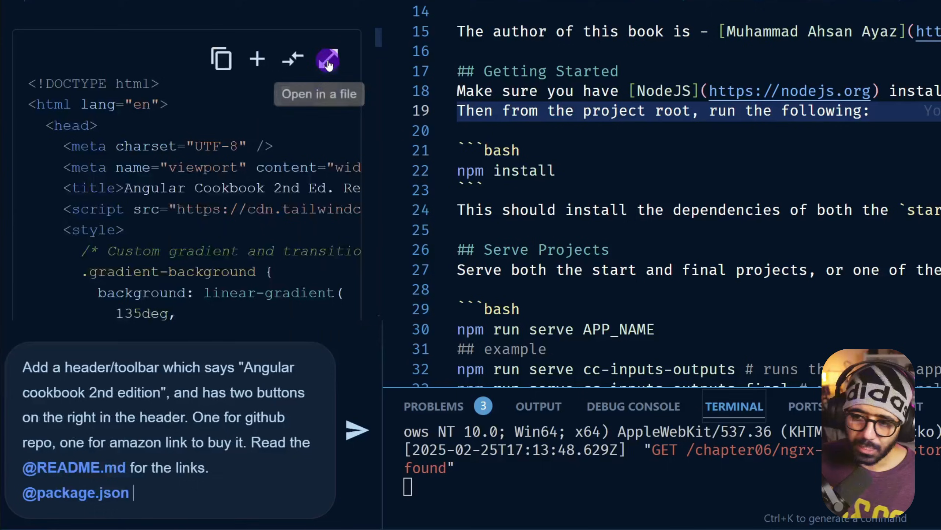
{"action": "left_click", "coordinate": [357, 429]}
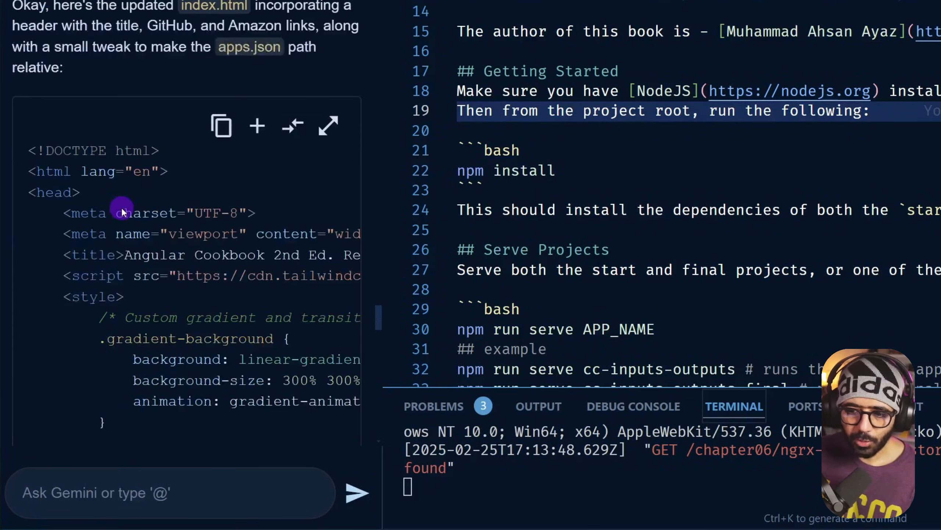
- Scroll Gemini's reply and ask for the full code
{"action": "scroll", "scroll_direction": "down", "scroll_amount": 3}
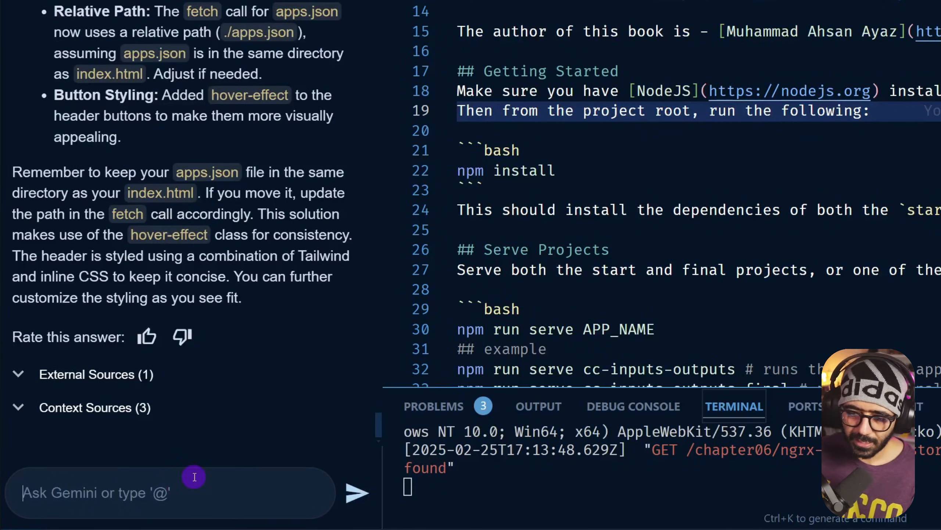
{"action": "type", "text": "GIVE ME THE FULL CO"}
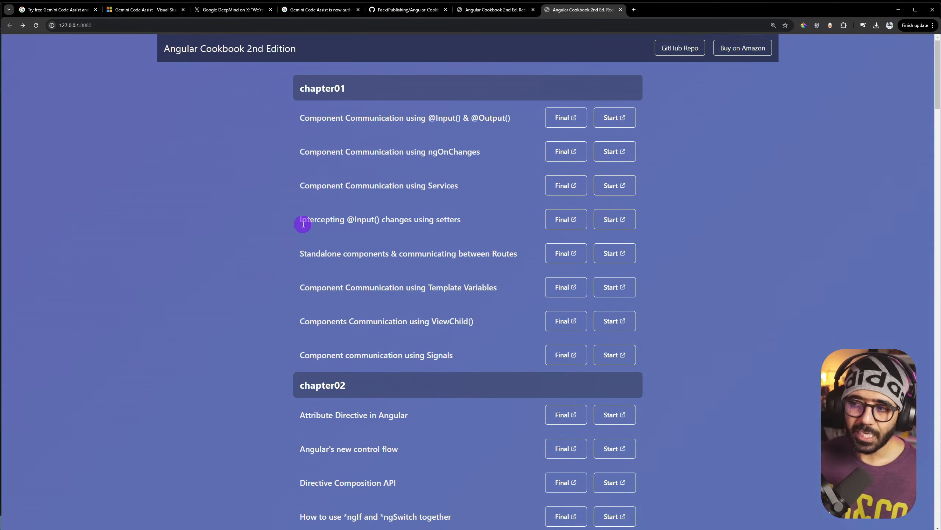
{"action": "mouse_move", "coordinate": [773, 176]}
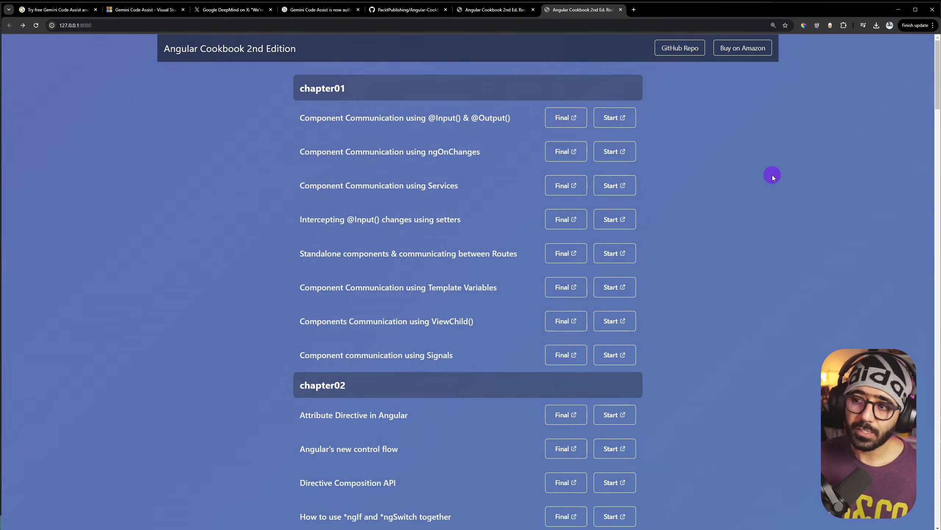